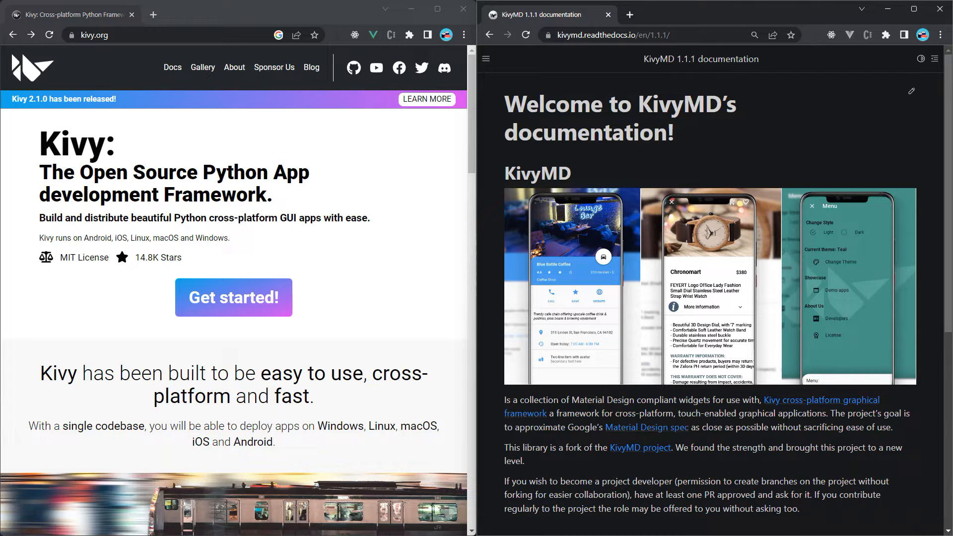
mouse_move(71, 284)
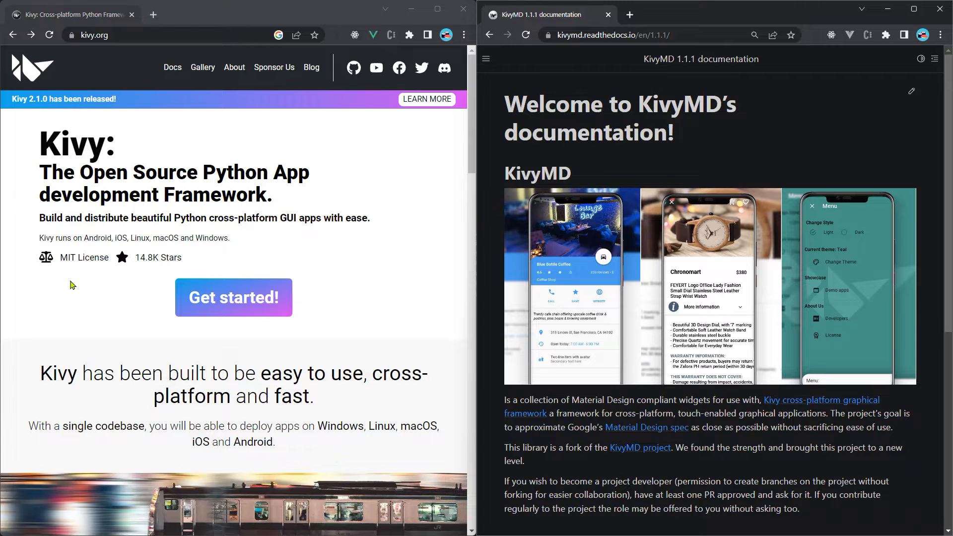
- Scroll the KivyMD docs, then use the sidebar to reach API and then Themes
scroll(down, 3)
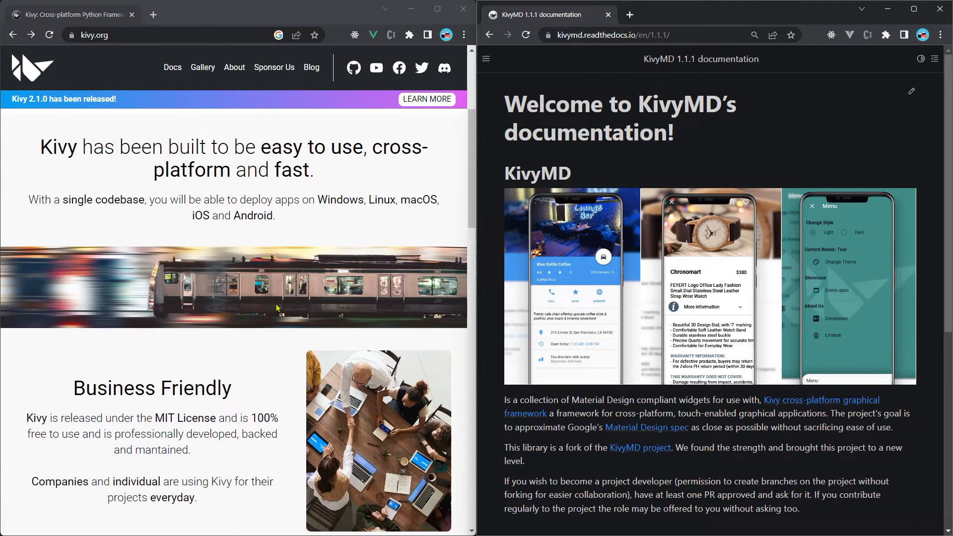
scroll(down, 3)
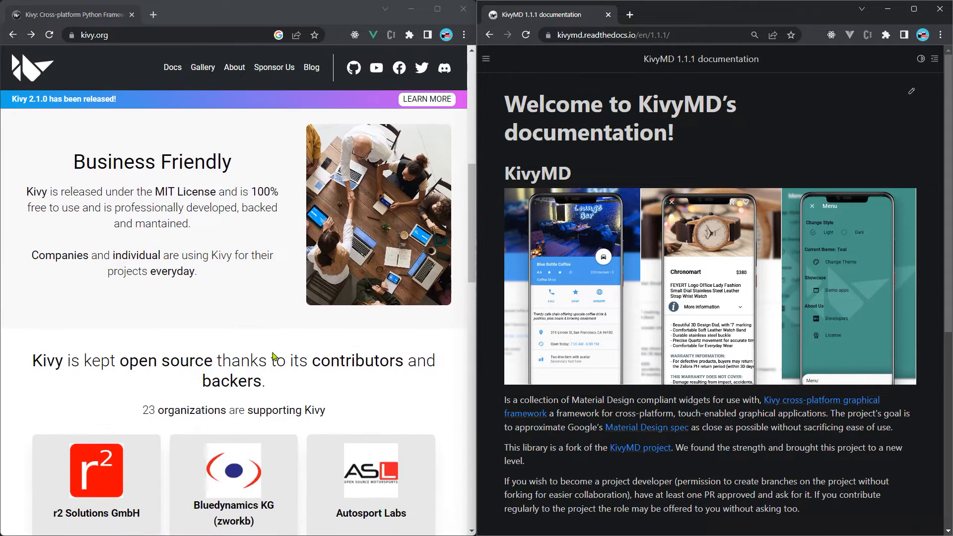
scroll(down, 3)
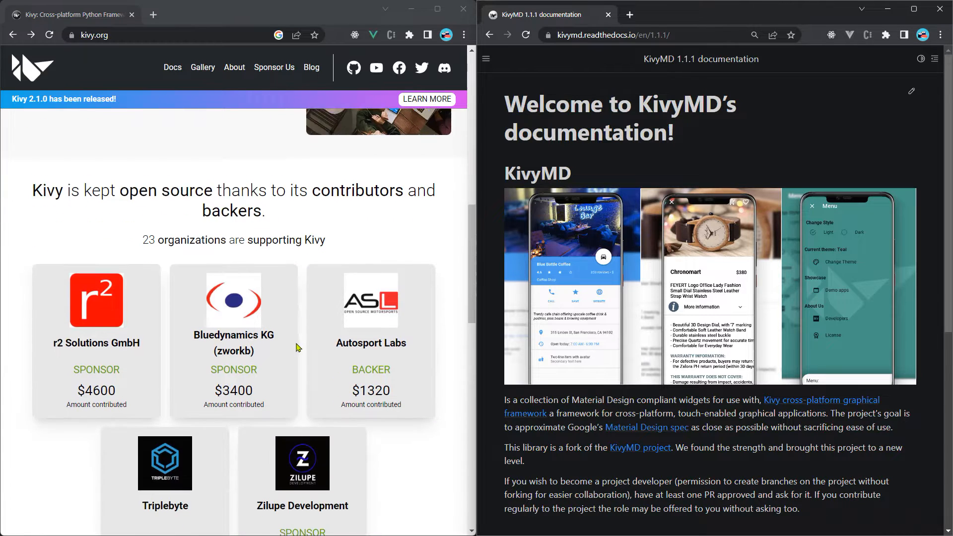
scroll(down, 3)
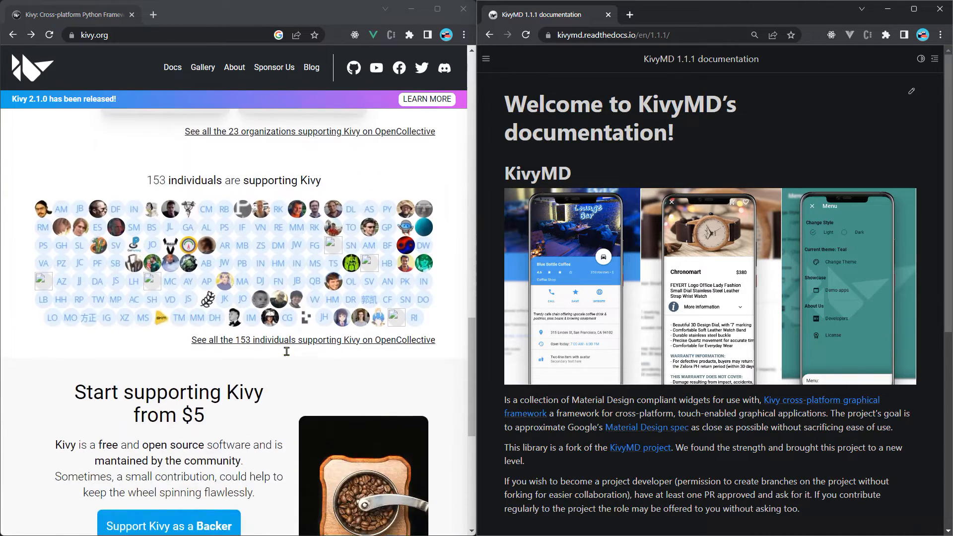
scroll(down, 3)
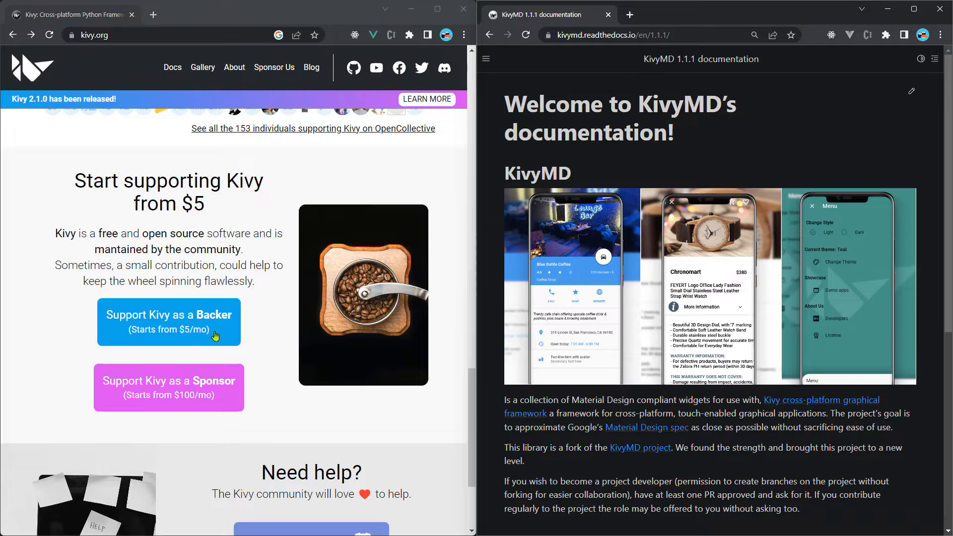
scroll(up, 3)
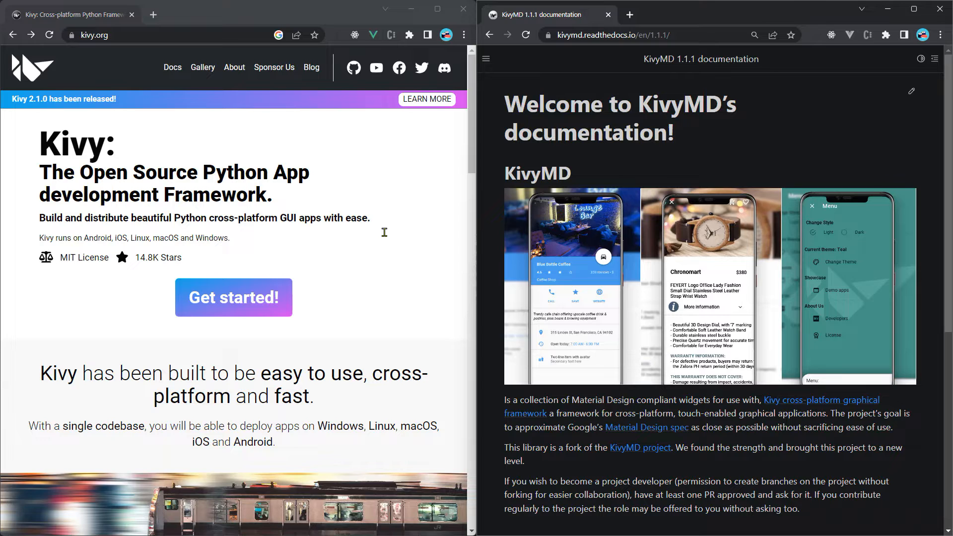
mouse_move(384, 236)
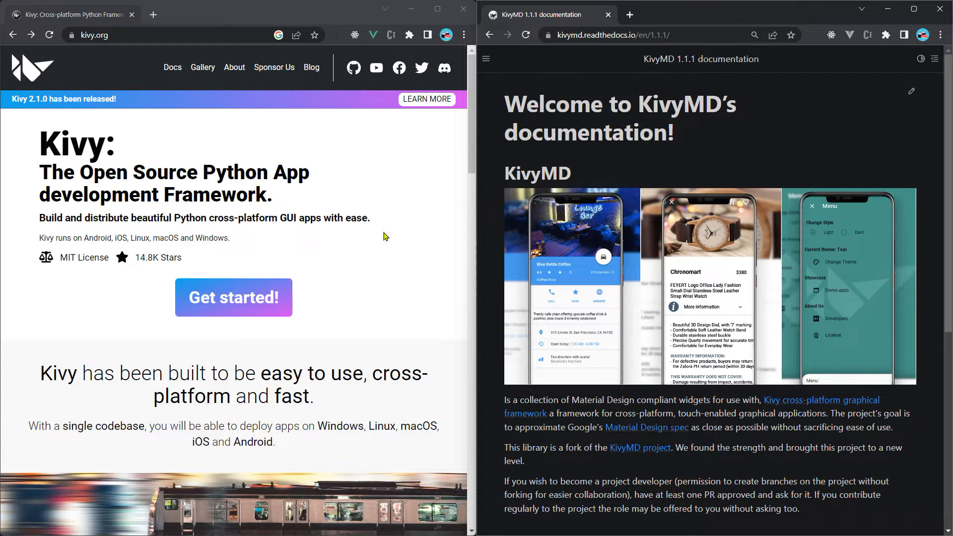
mouse_move(708, 152)
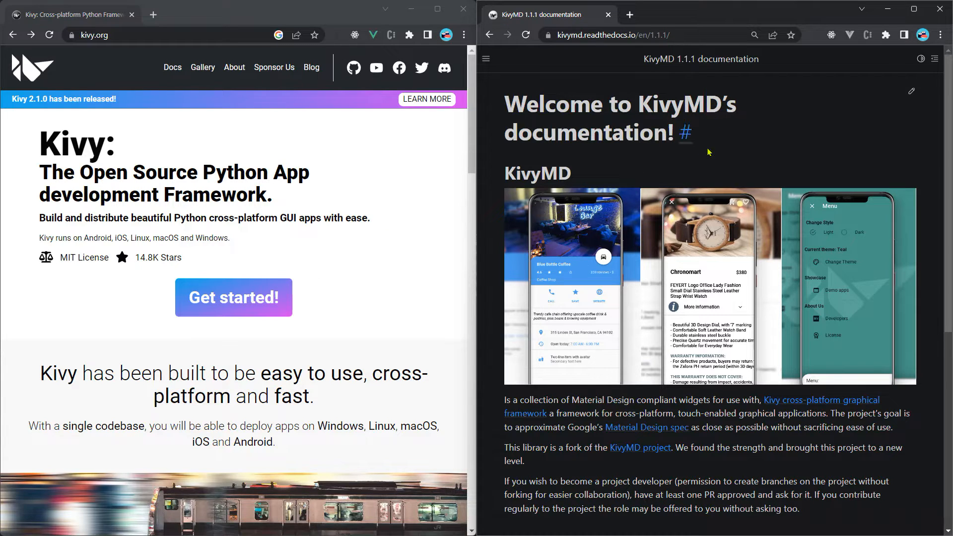
mouse_move(538, 397)
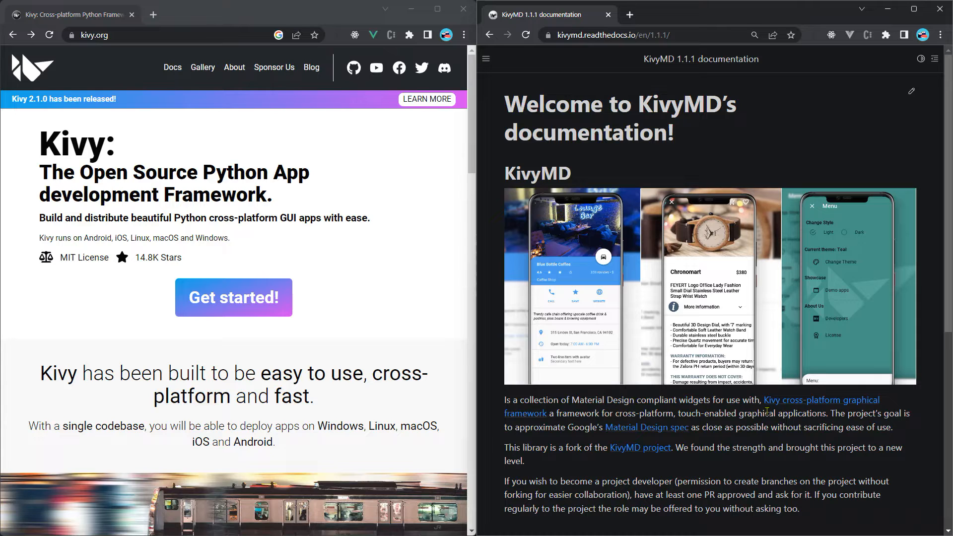
click(485, 59)
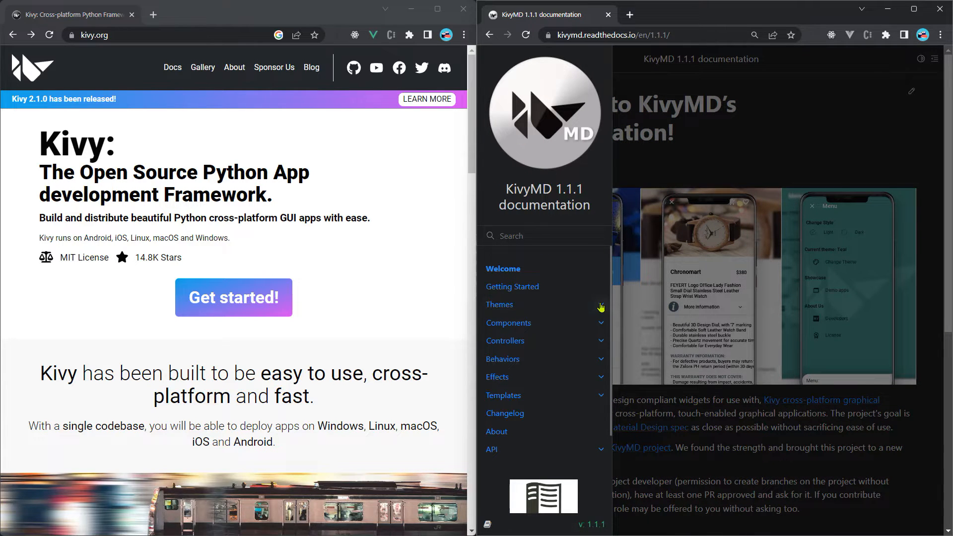
mouse_move(551, 337)
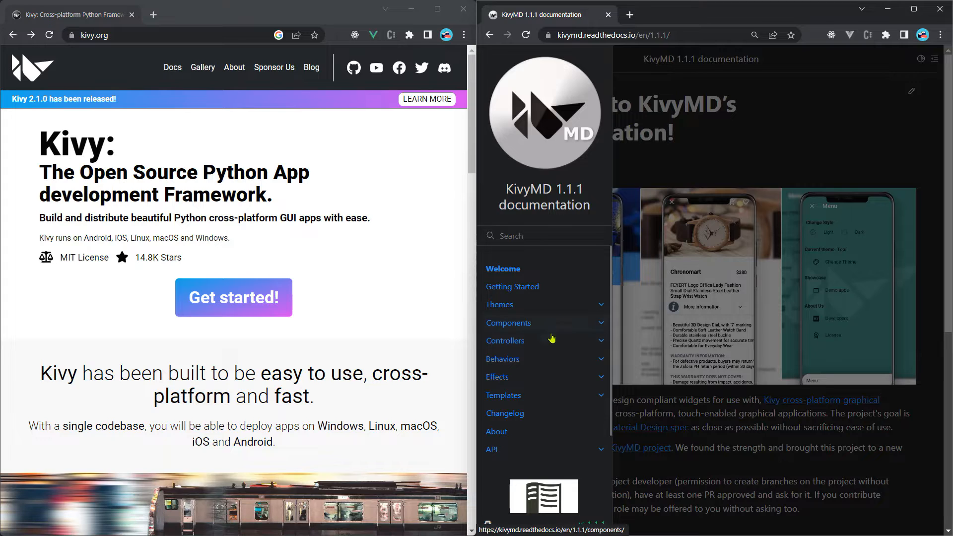
mouse_move(538, 390)
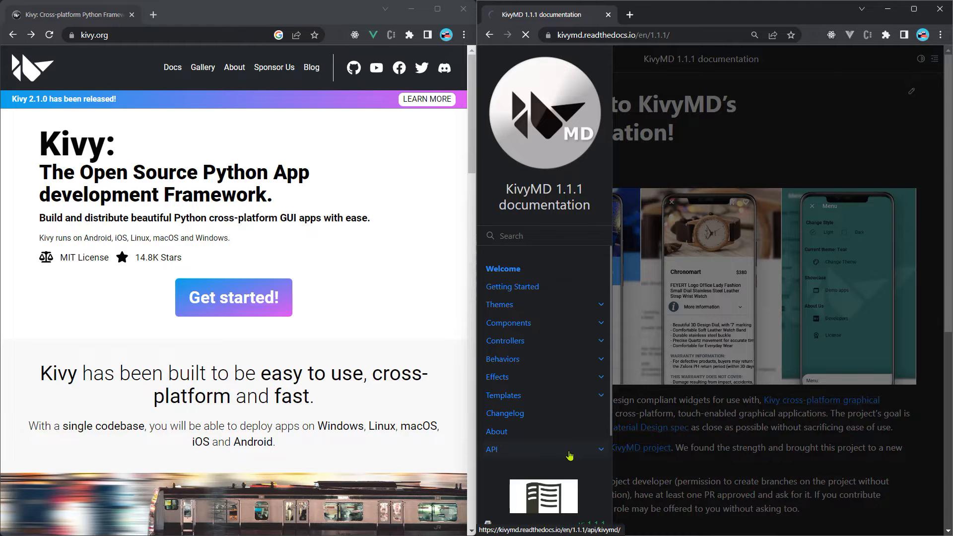
click(490, 449)
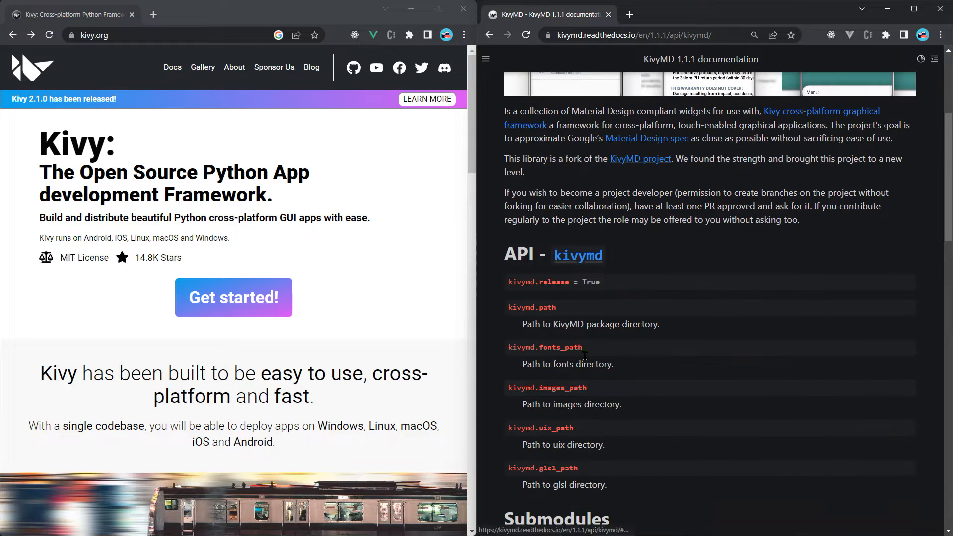
click(485, 60)
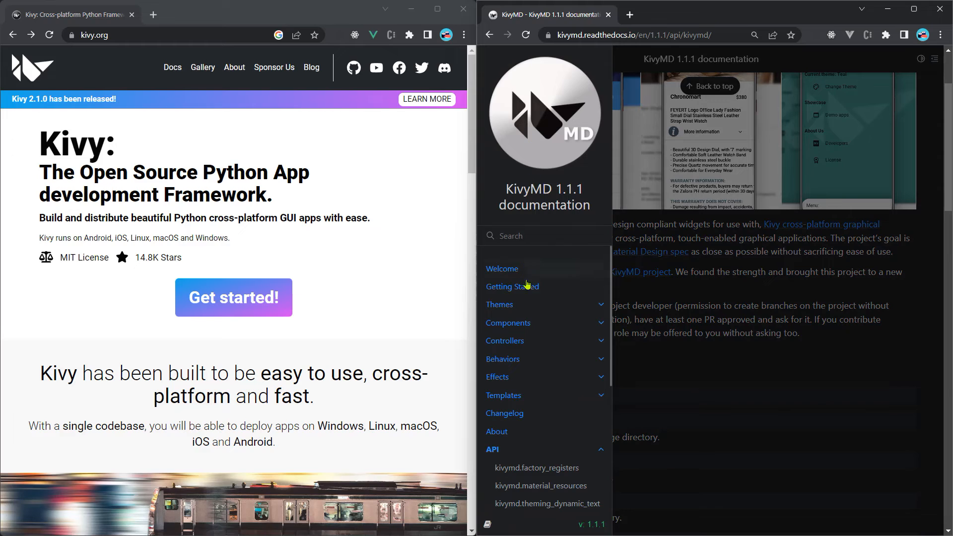
click(498, 304)
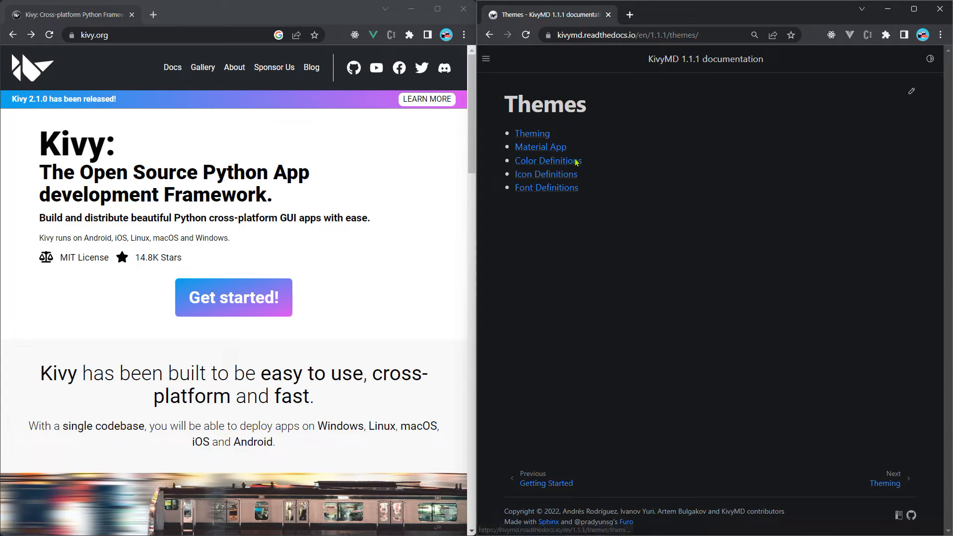
- Read the Theming article's custom-theme code example, then return to the docs Welcome page
click(531, 133)
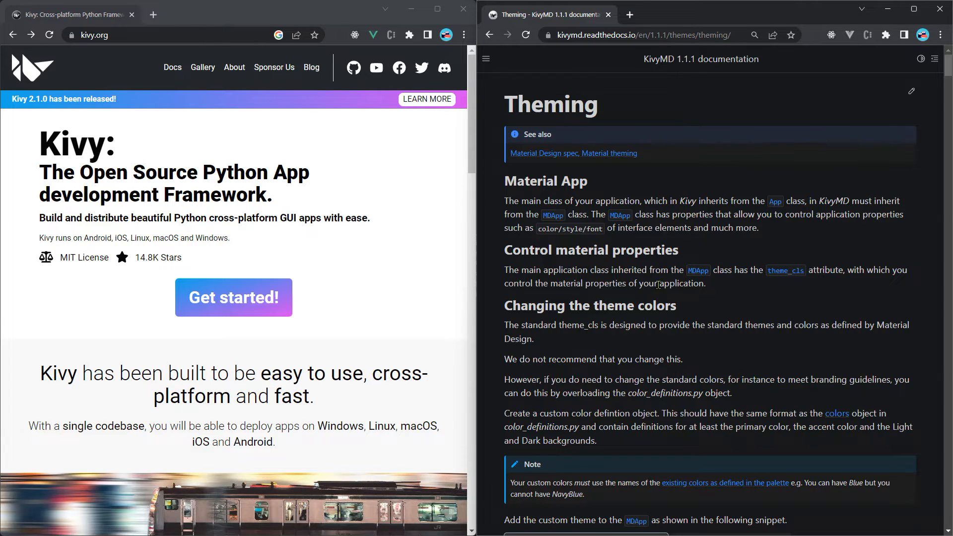
scroll(down, 3)
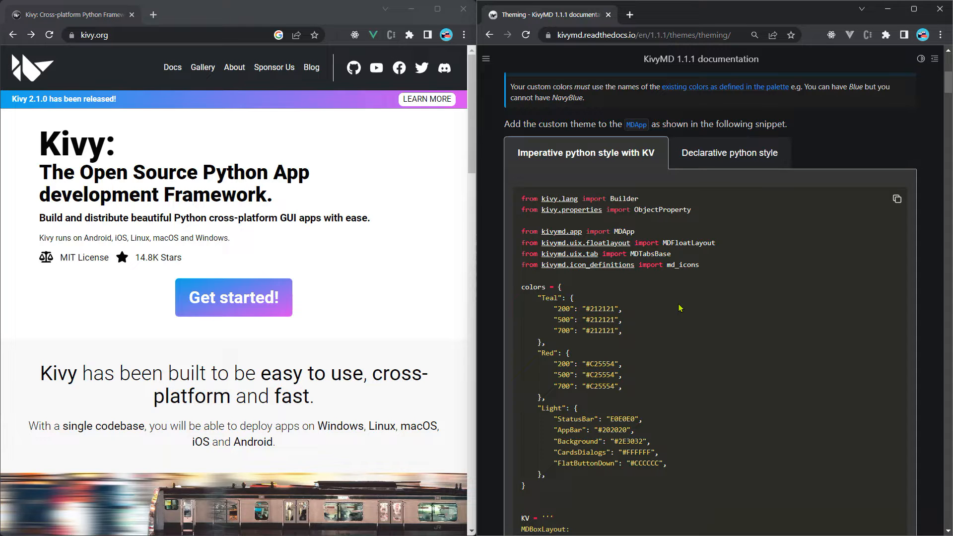
mouse_move(317, 257)
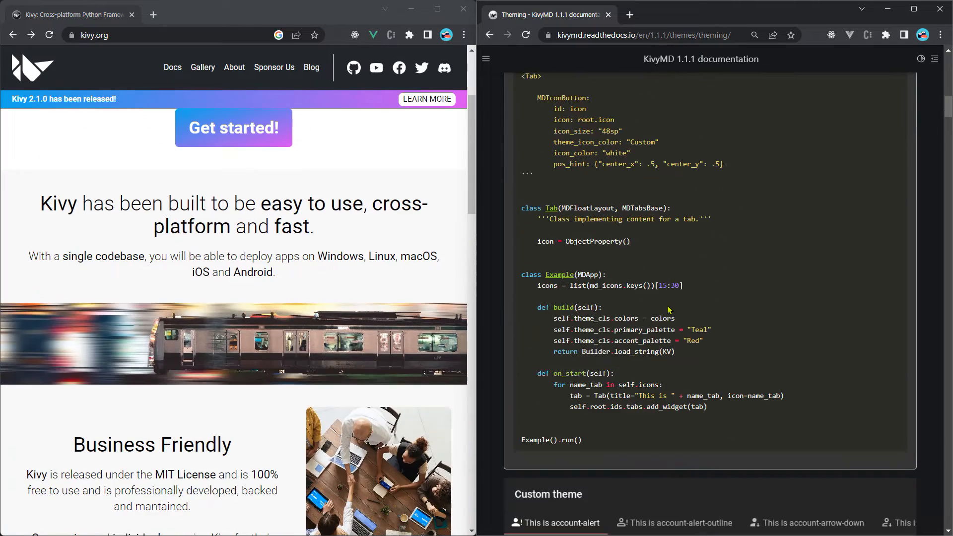
scroll(up, 3)
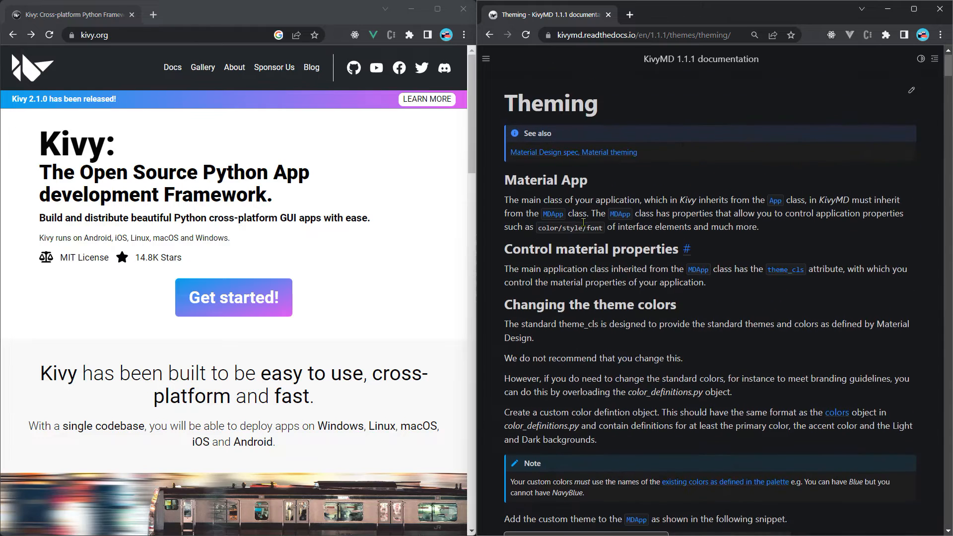
click(485, 59)
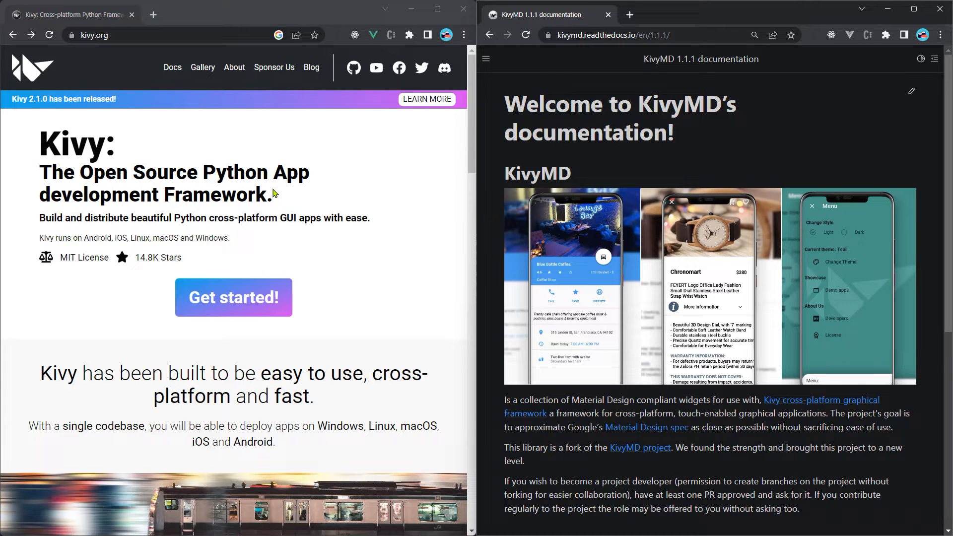
mouse_move(661, 184)
text(cd)
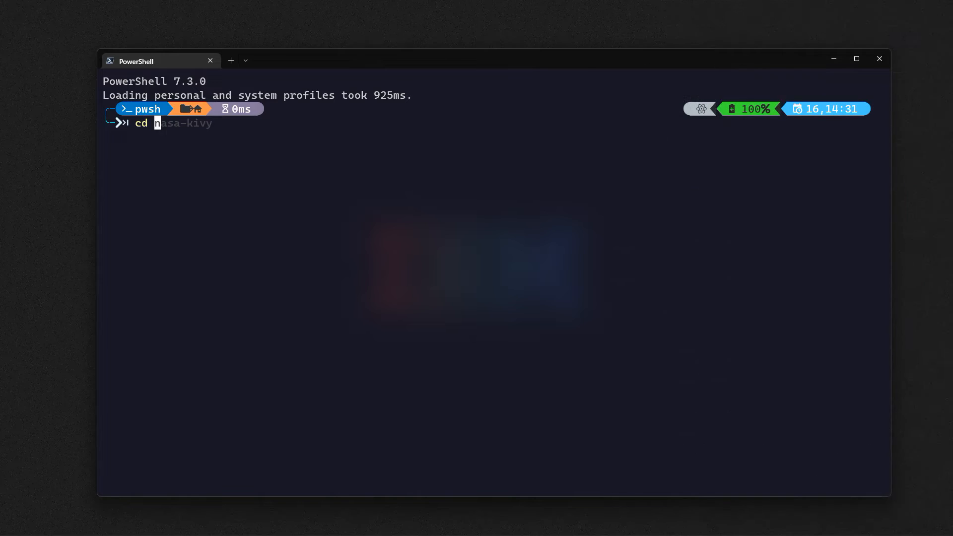
- Create the kivy-tuts folder under C:\bek, enter it, and open it with code
key(Return)
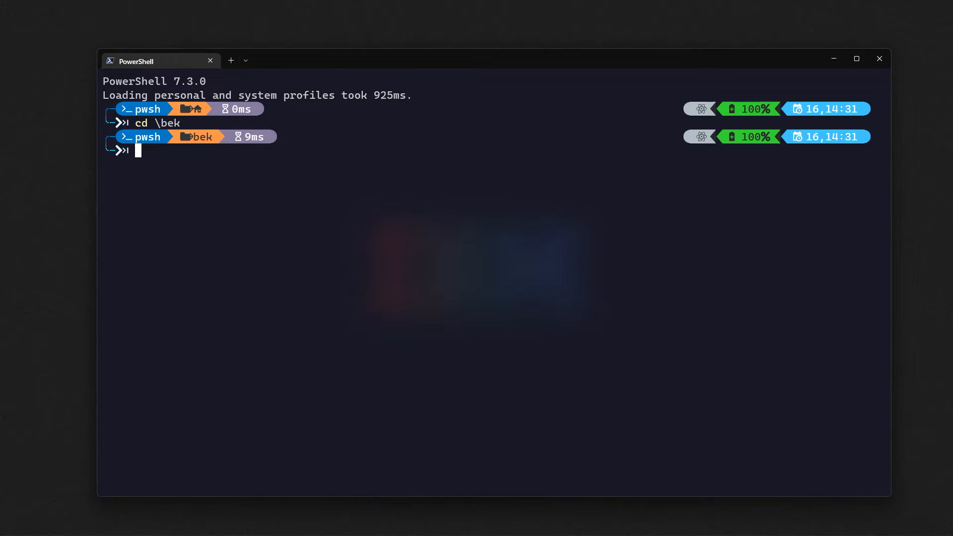
text(mkdir nasa-kivy)
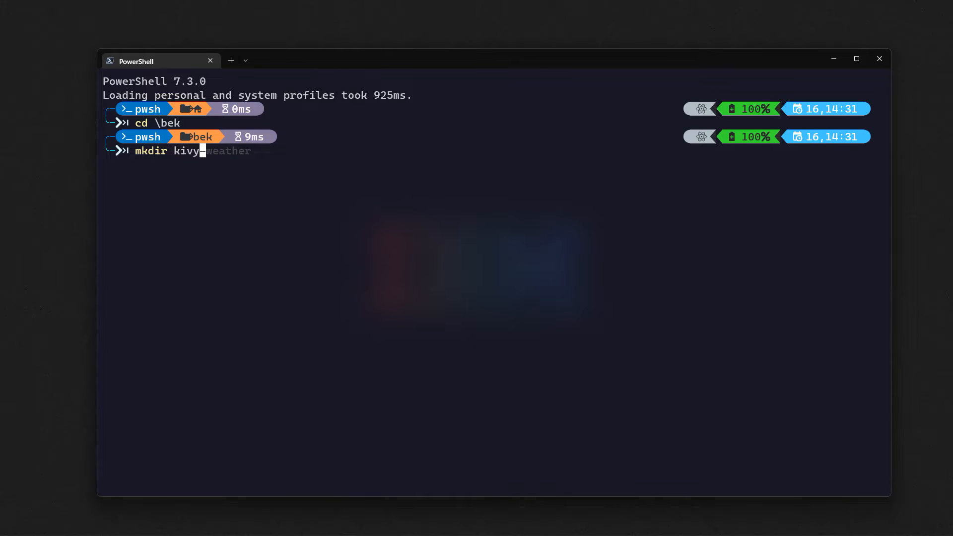
key(Return)
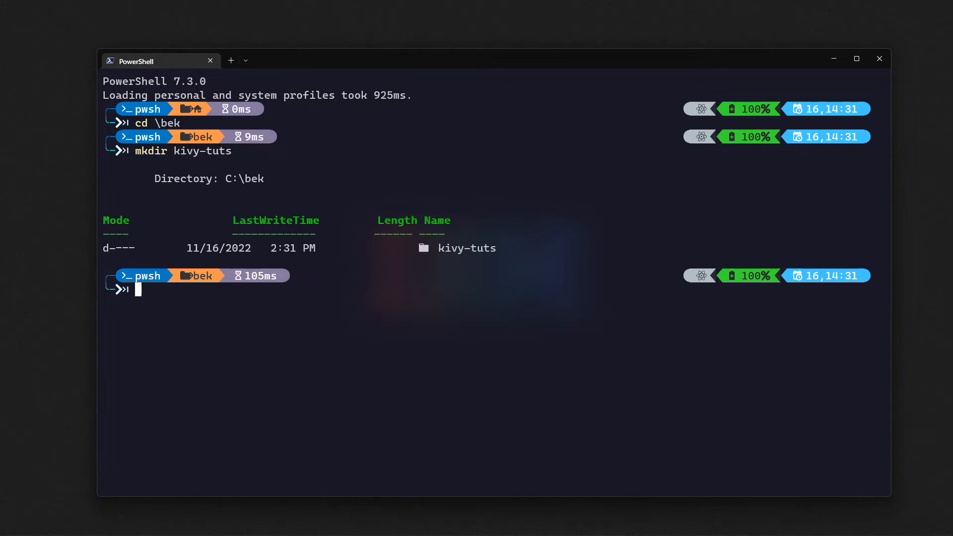
text(cd kivy-weather)
text(co)
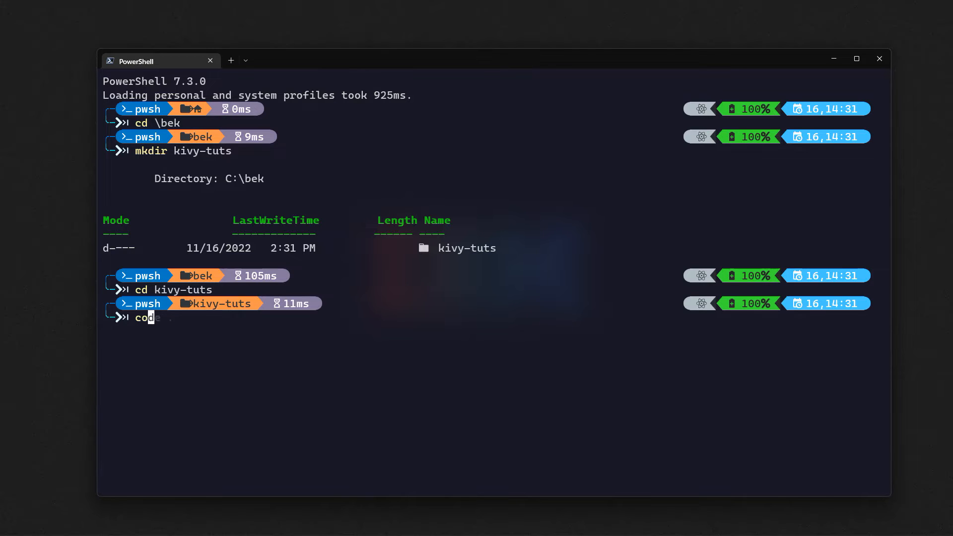
key(Return)
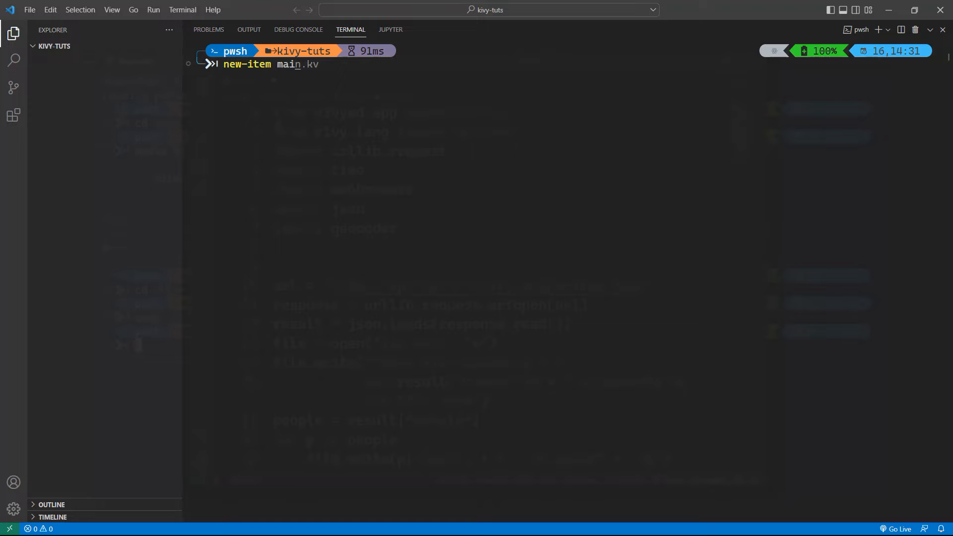
- Create empty main.py and main.kv files using new-item in the integrated terminal
text(pyu)
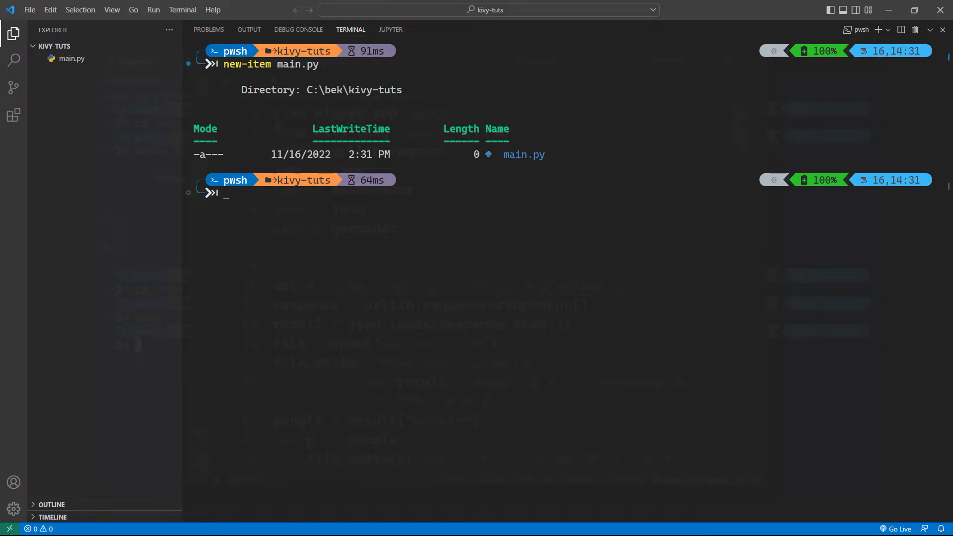
text(new-item main.py)
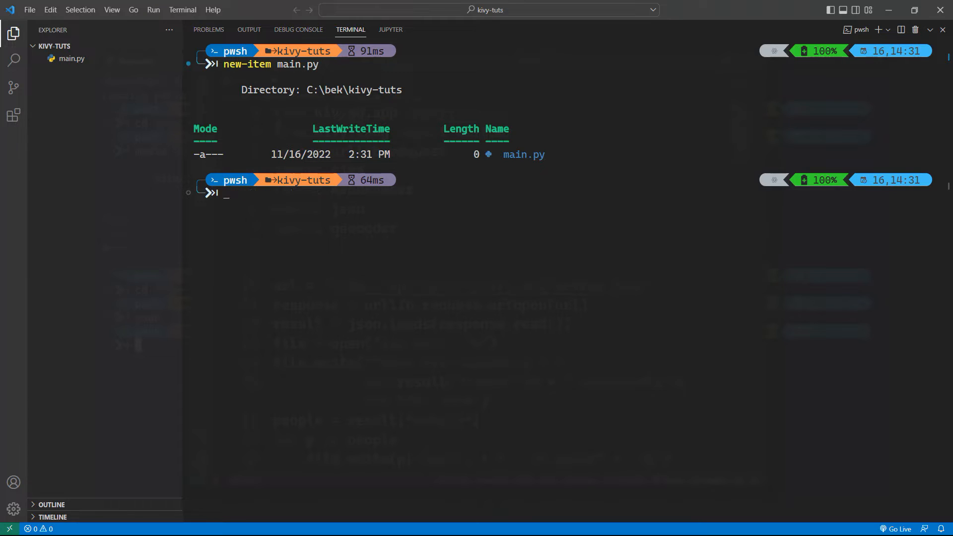
text(new-item main.py)
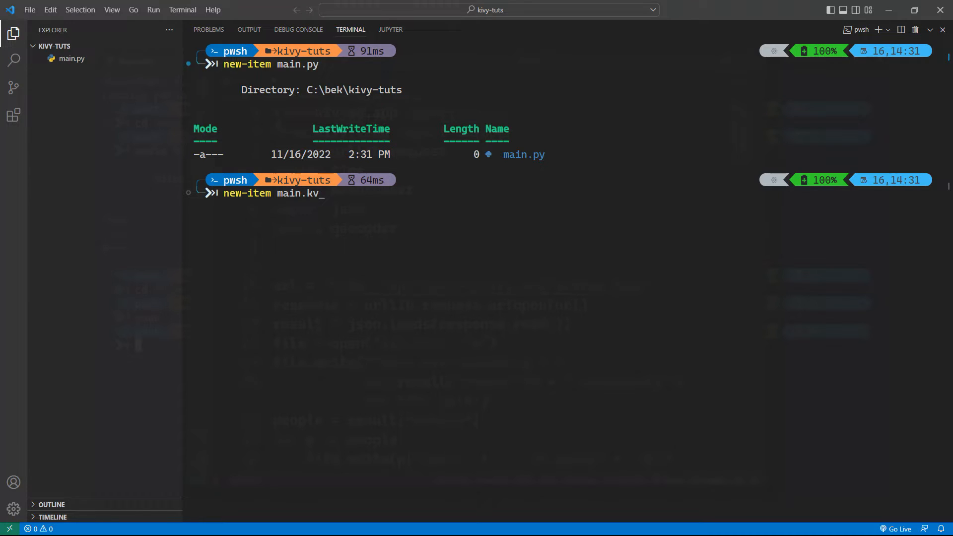
key(Return)
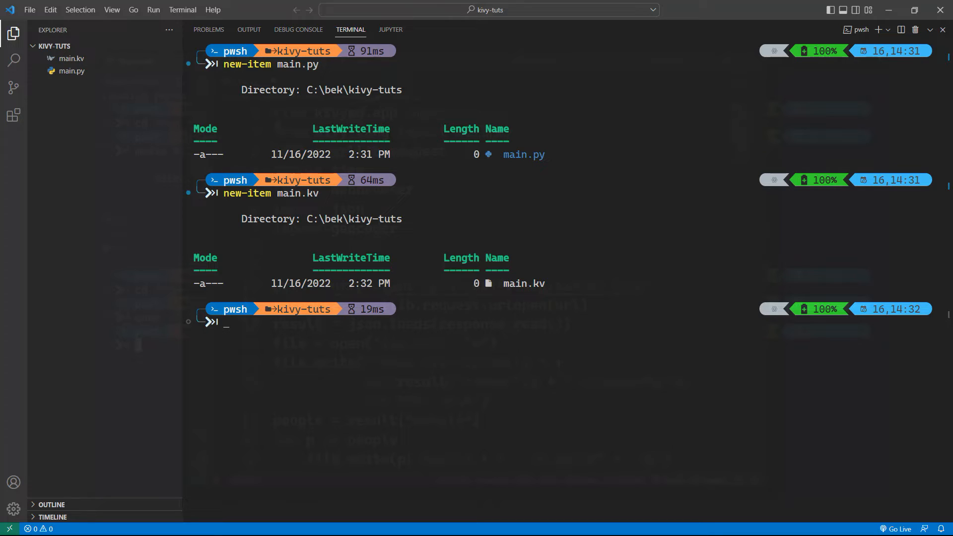
- Start a pipenv shell and install kivy and kivymd into the environment
text(pipenv install geocoder)
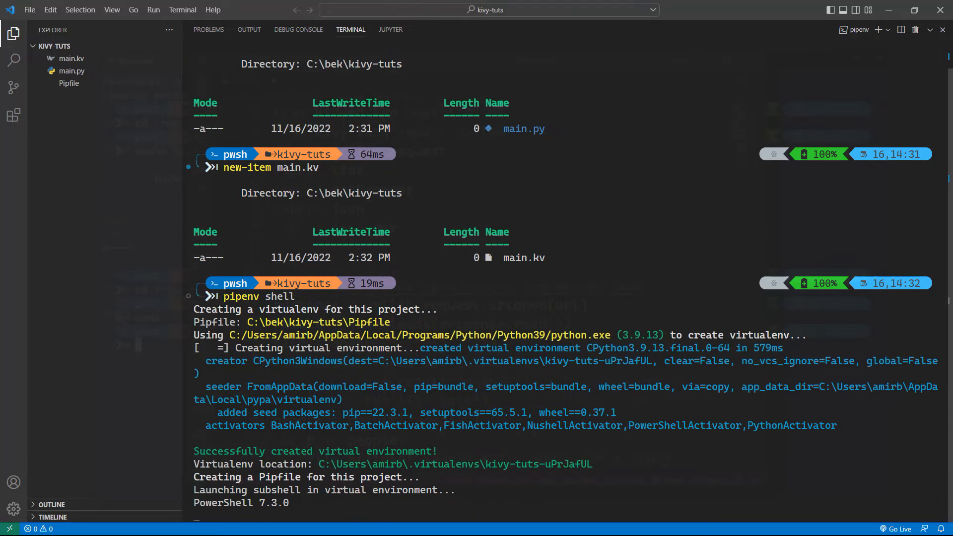
scroll(down, 3)
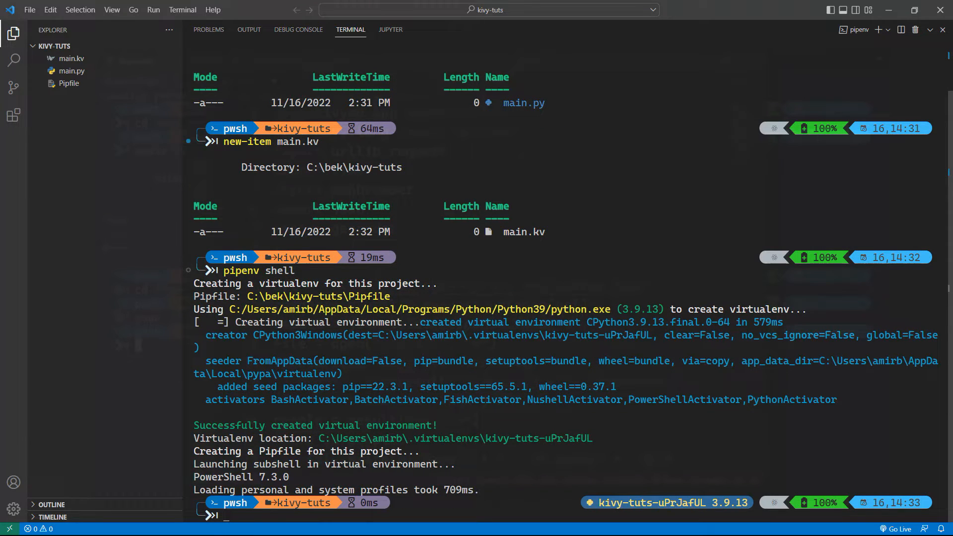
text(pipenv shell)
text(pipenv install geocoder)
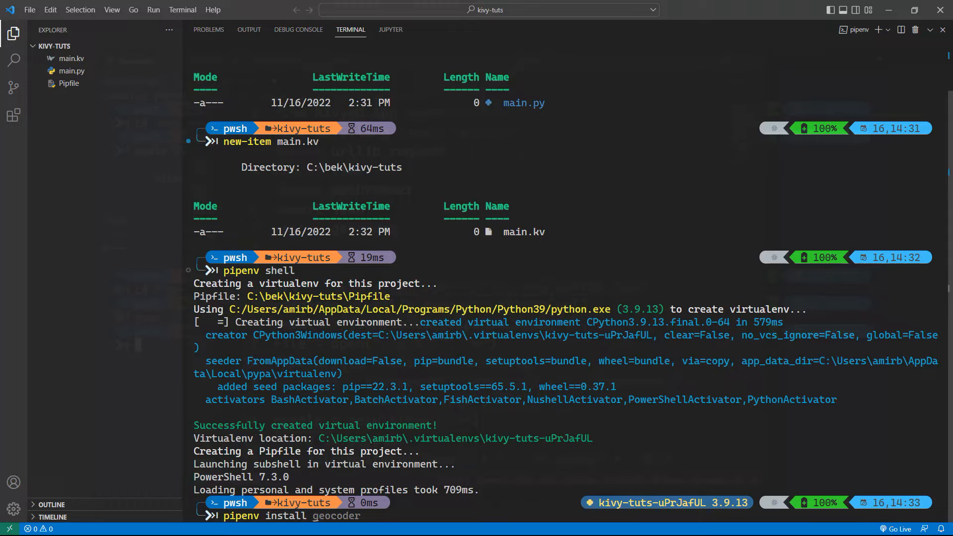
text(kivy kivymd)
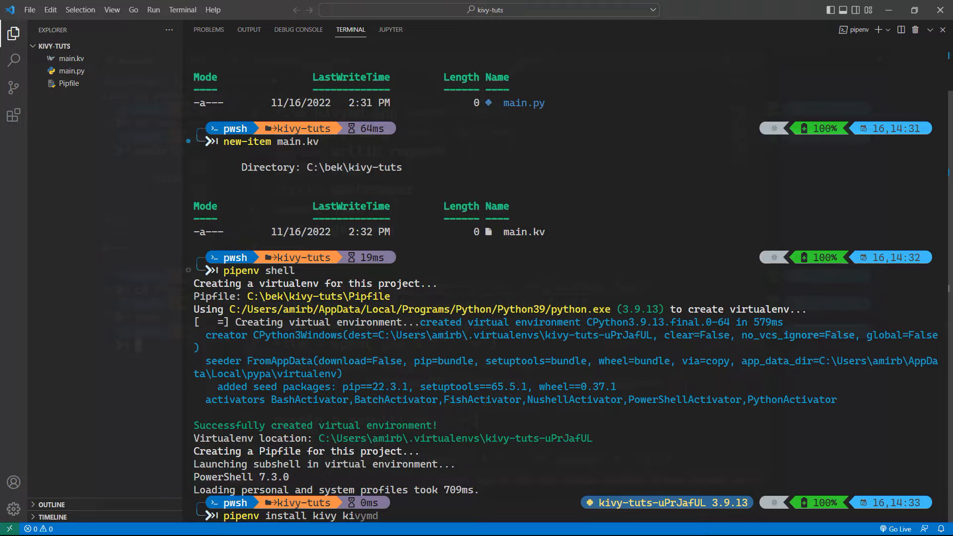
scroll(down, 3)
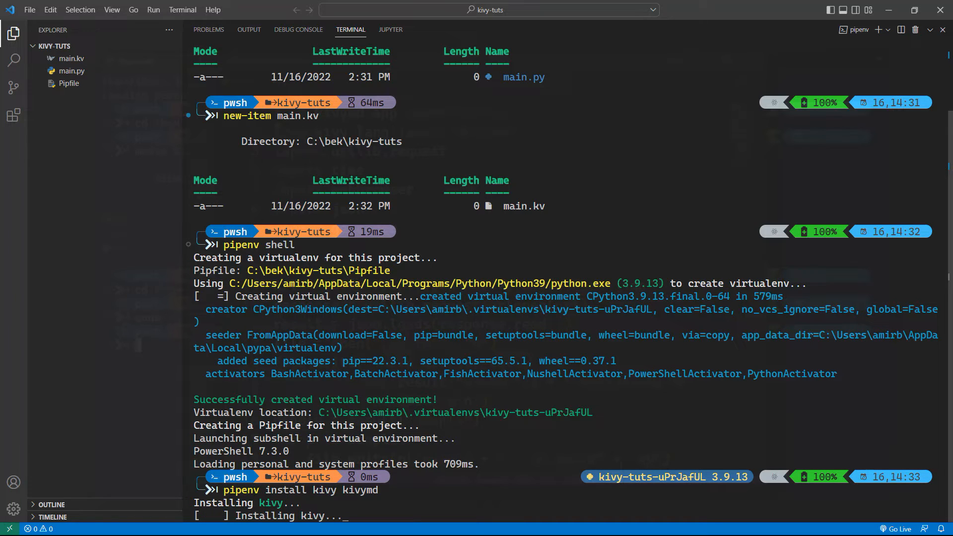
scroll(down, 3)
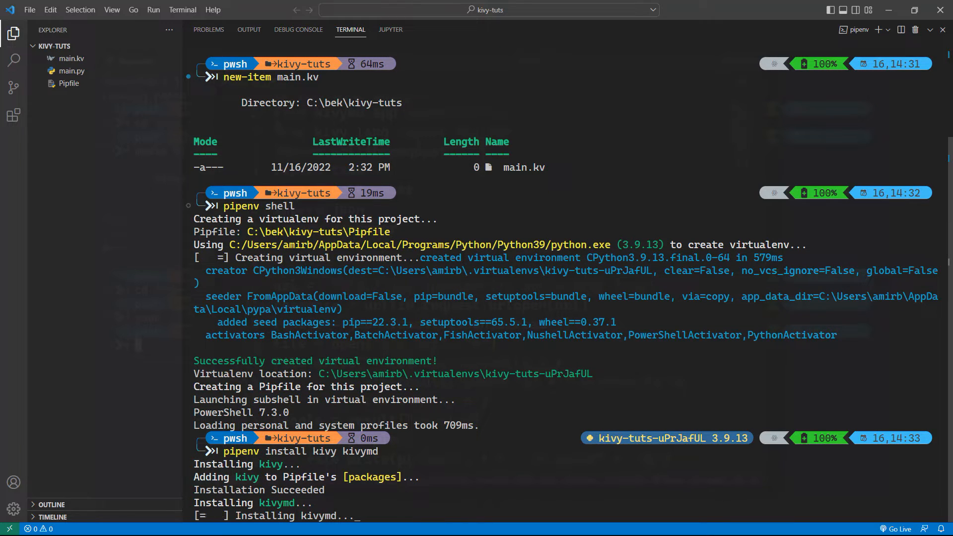
scroll(down, 3)
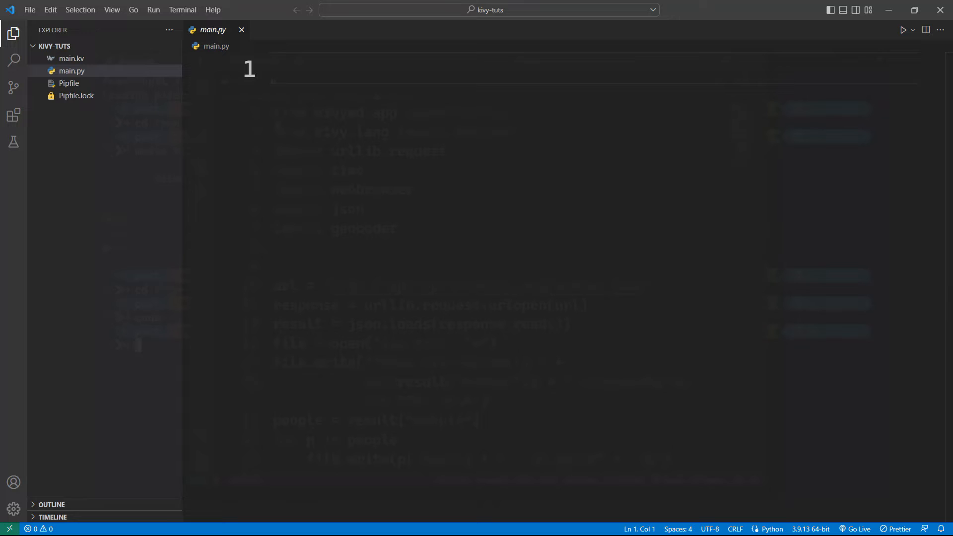
- Rename main.py to main-kv.py from the Explorer
click(280, 68)
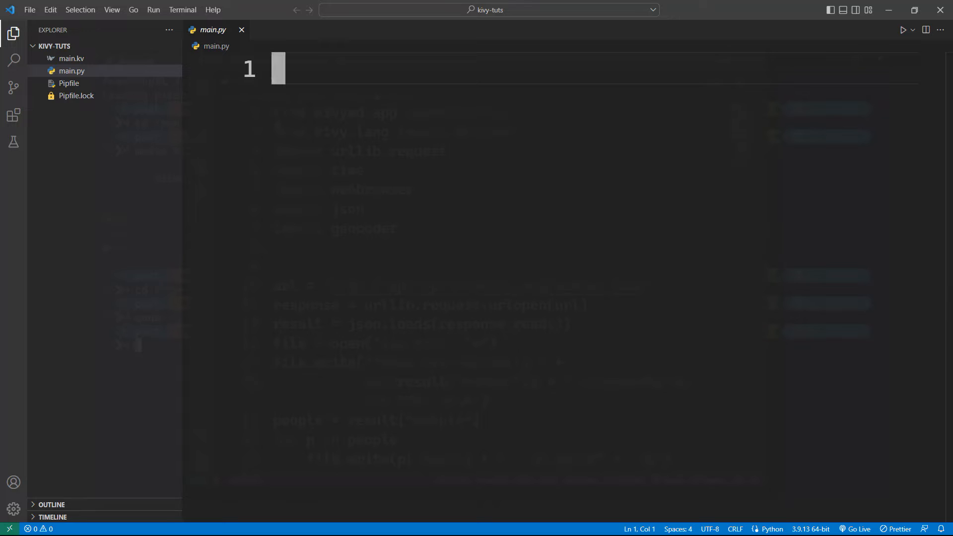
click(71, 70)
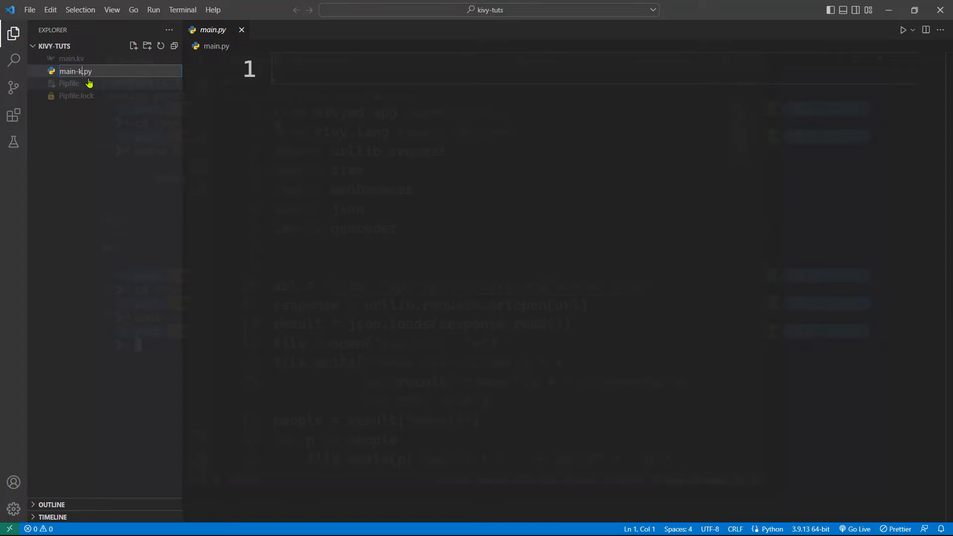
key(Return)
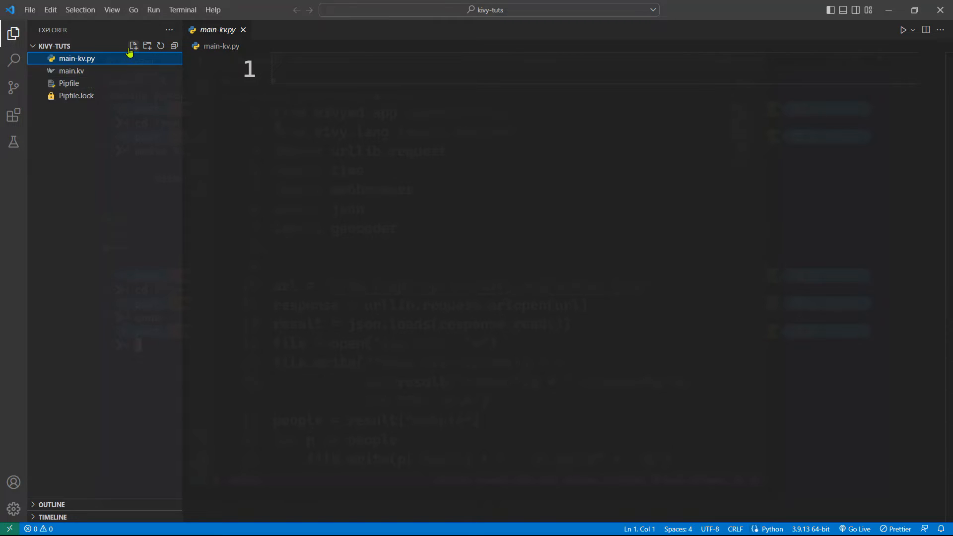
- Add a new file mainkvmd.py and move main.kv to the Recycle Bin
click(133, 45)
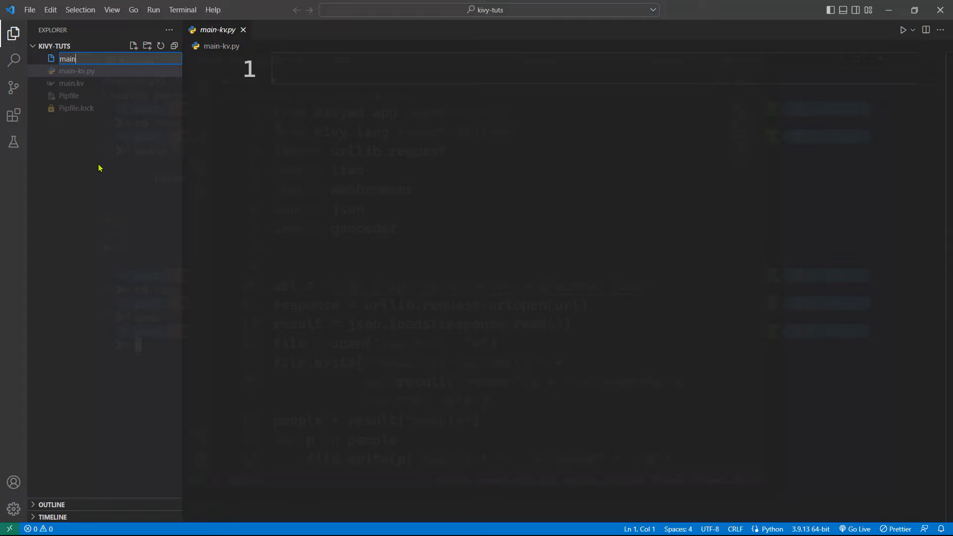
text(kvm)
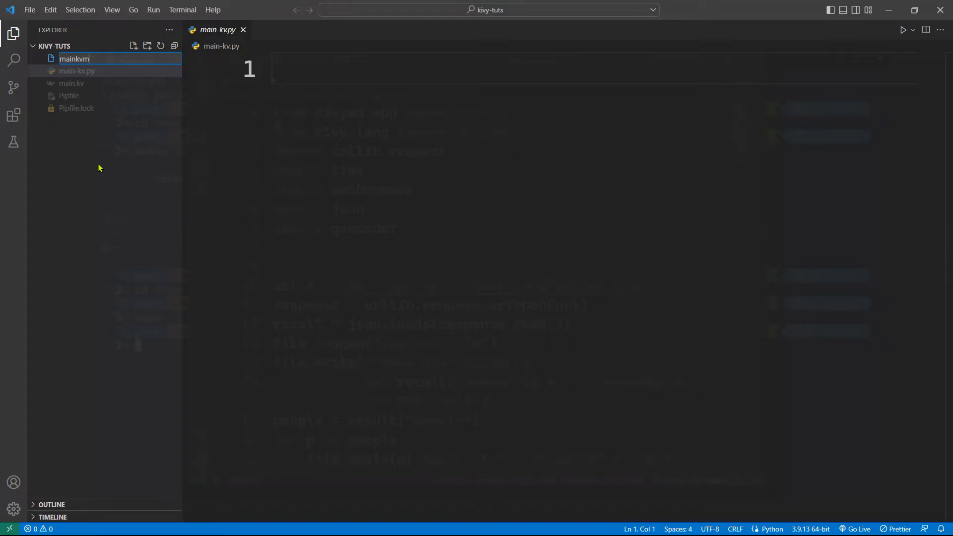
key(Return)
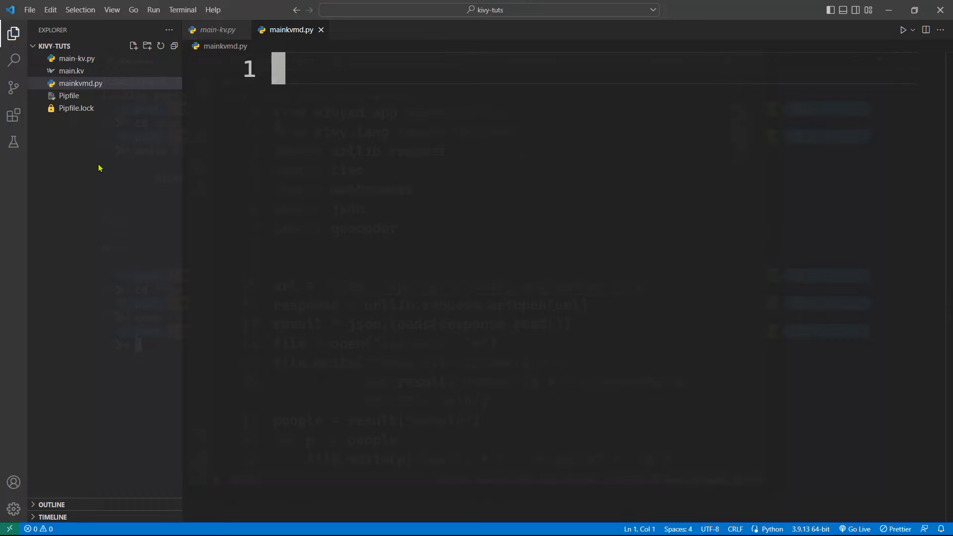
click(76, 58)
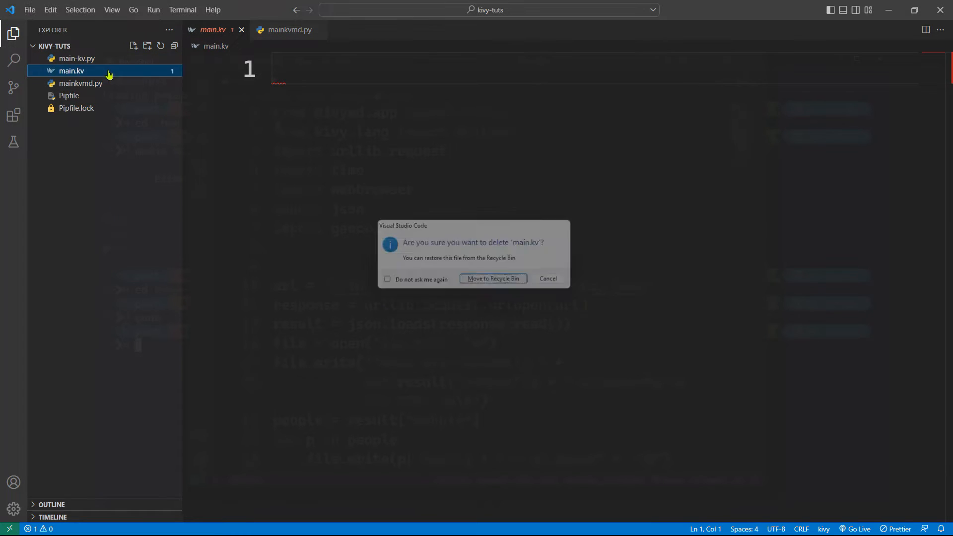
click(492, 279)
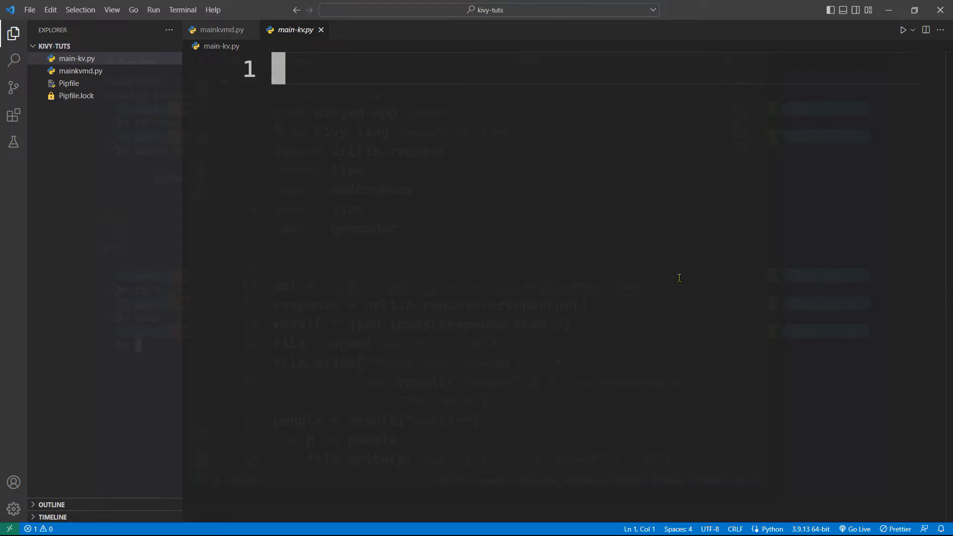
- Write the import line 'from kivy.app import App' in main-kv.py
text(from)
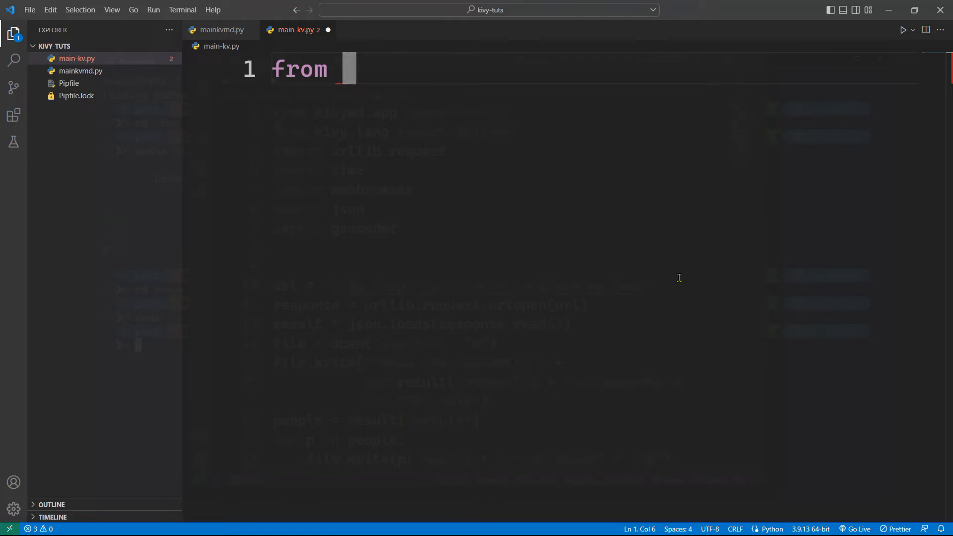
text(kivy)
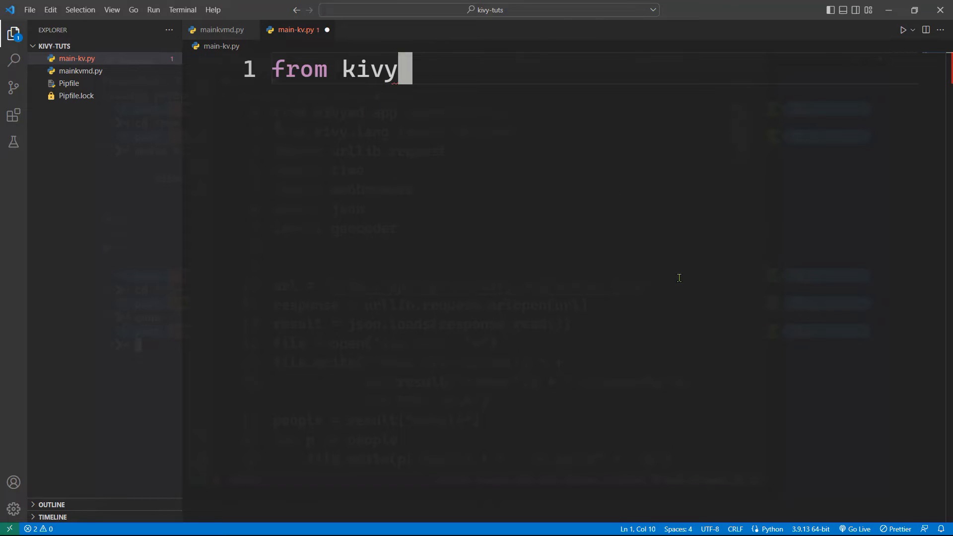
text(.app import)
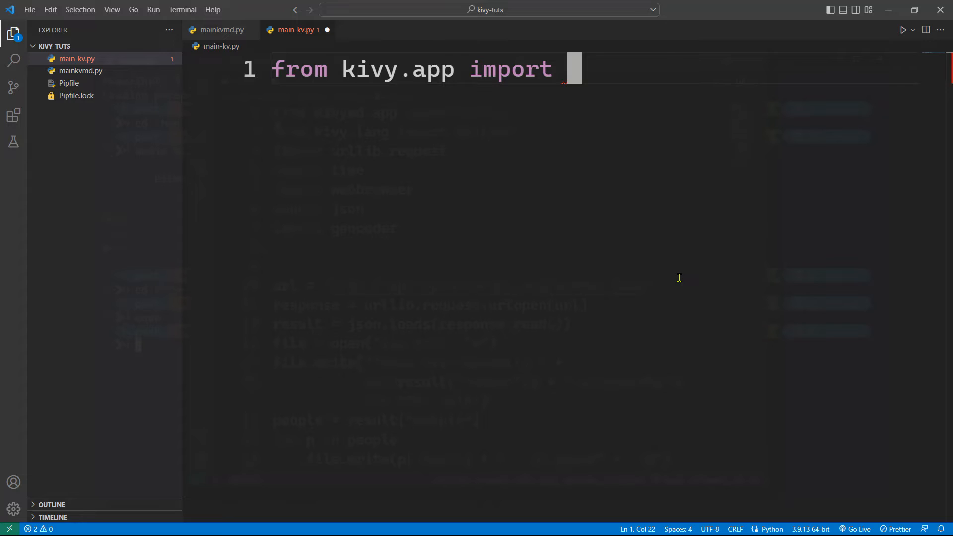
text(App)
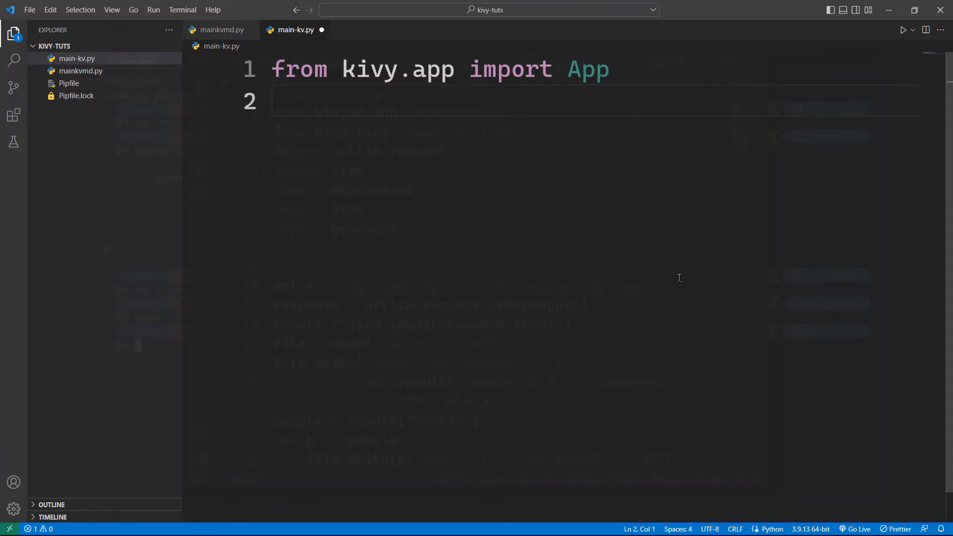
- Add the second import line 'from kivy.uix.label import Label'
text(from)
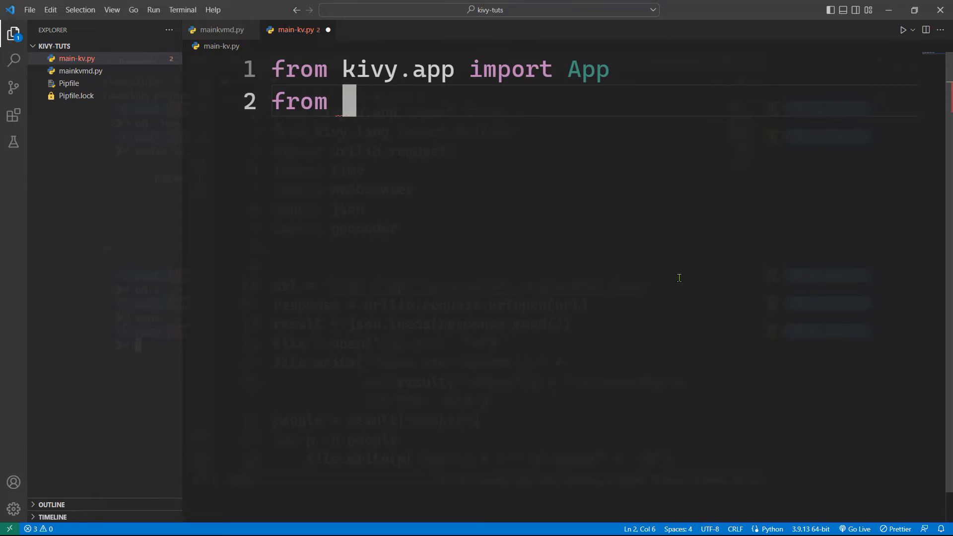
text(kivy)
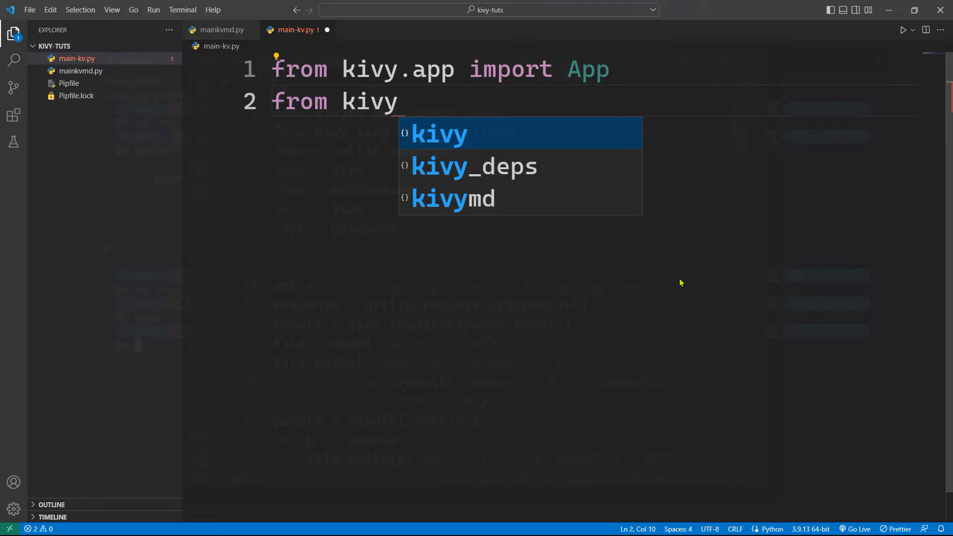
text(,uix)
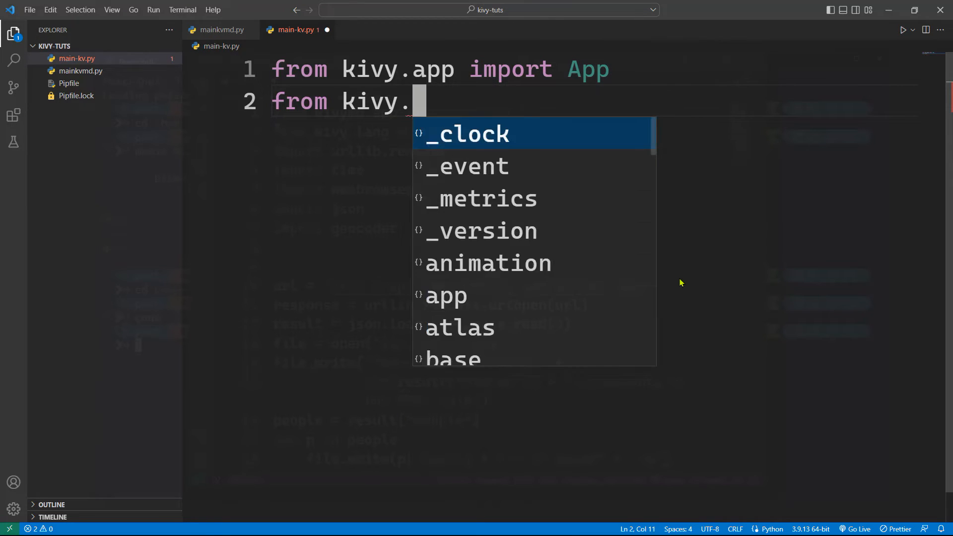
text(uix)
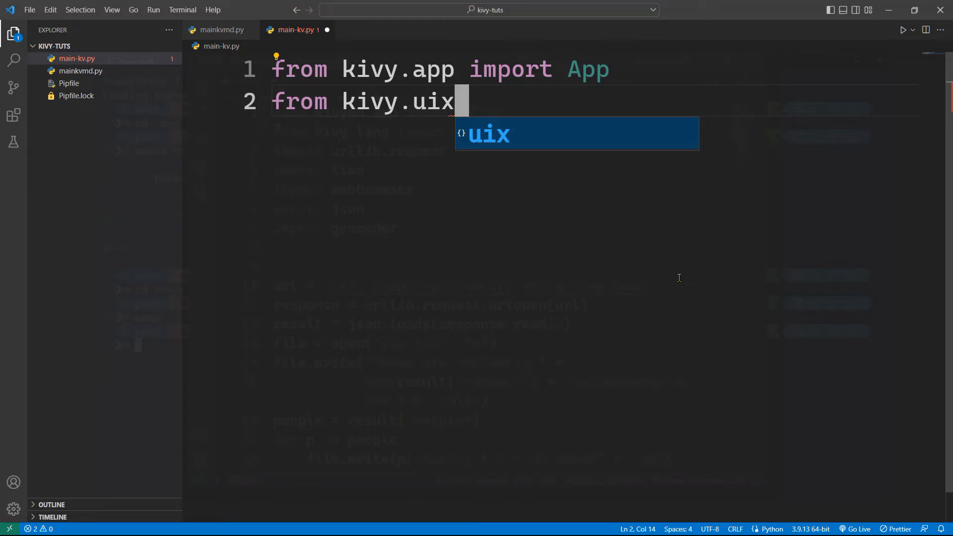
mouse_move(601, 196)
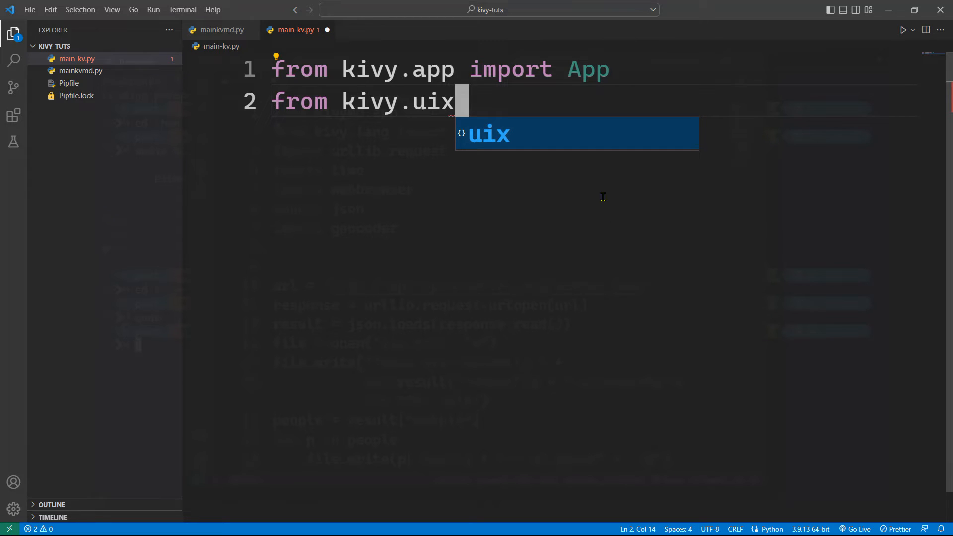
text(.lab)
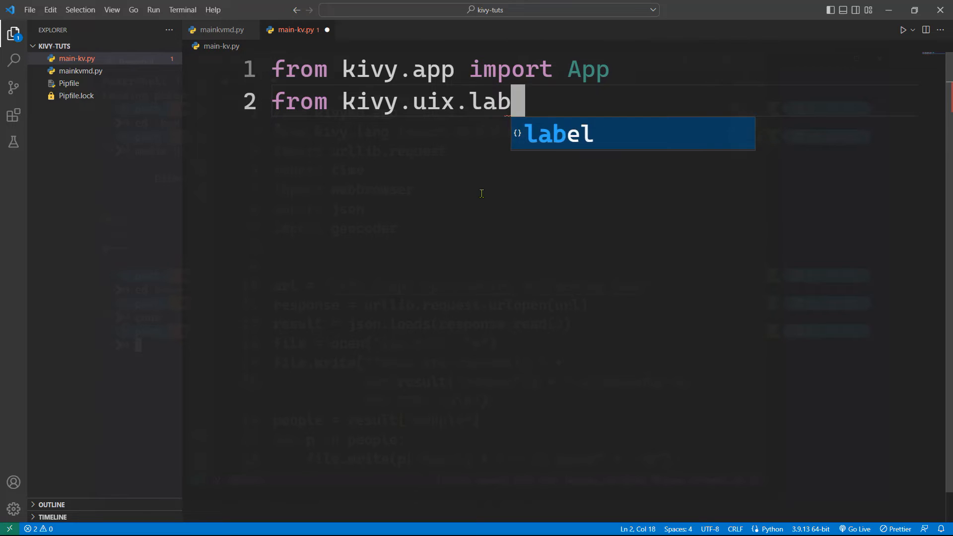
text(el import)
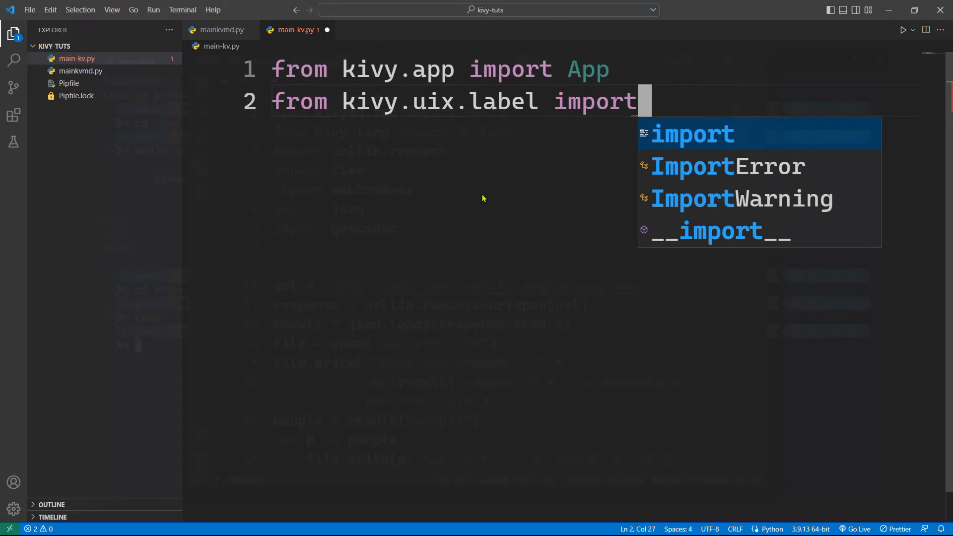
text(Lab)
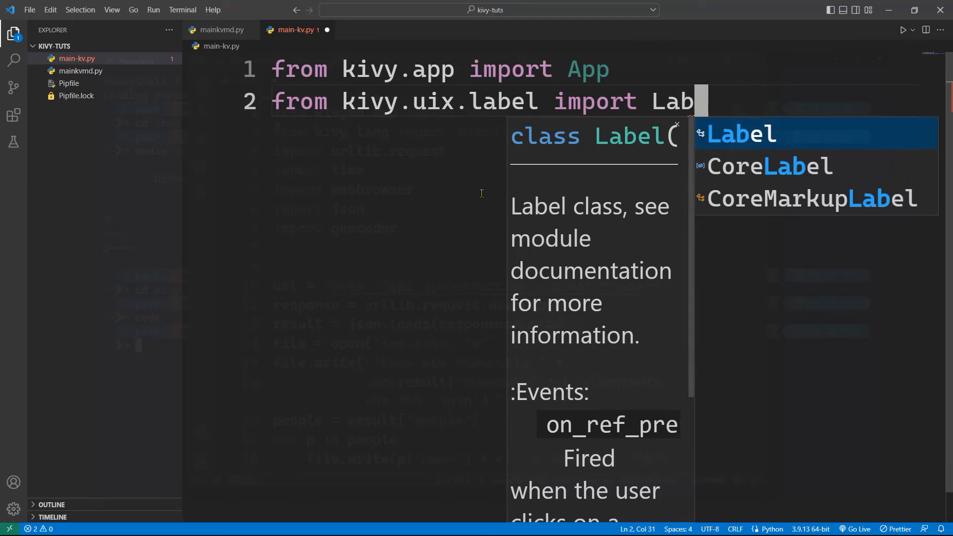
text(el)
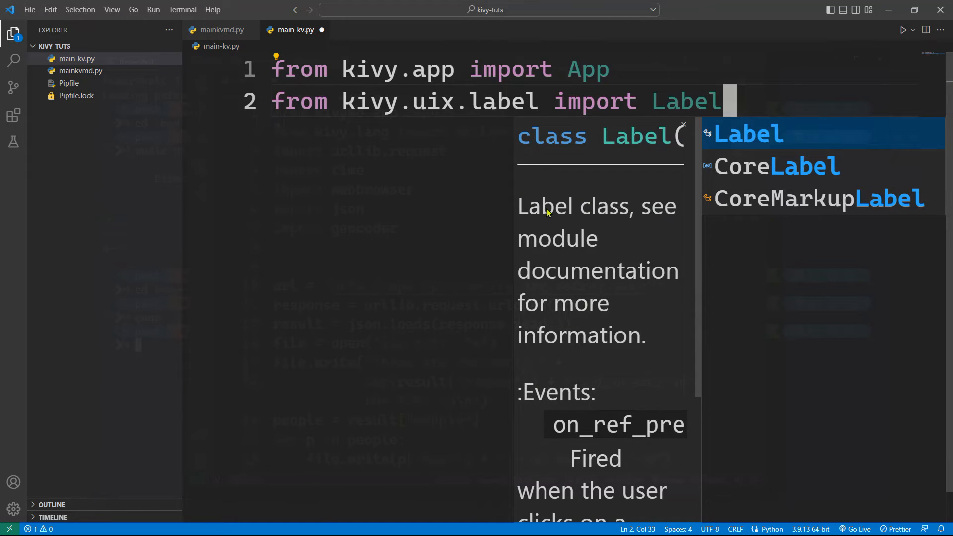
scroll(down, 3)
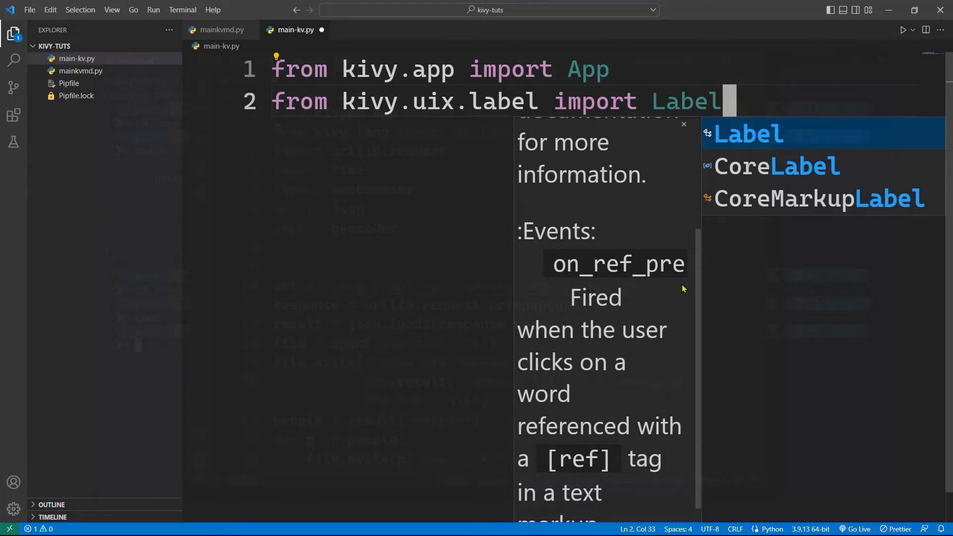
mouse_move(549, 345)
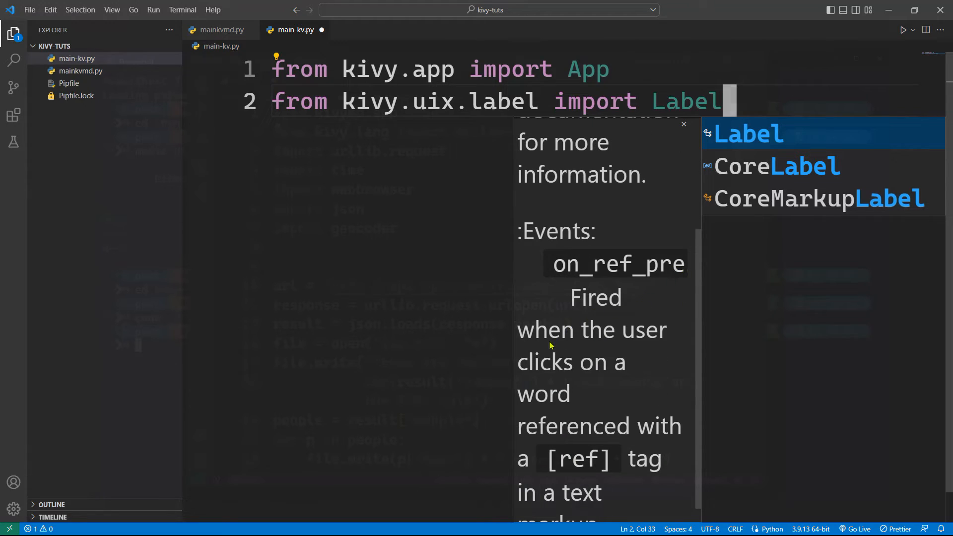
scroll(down, 3)
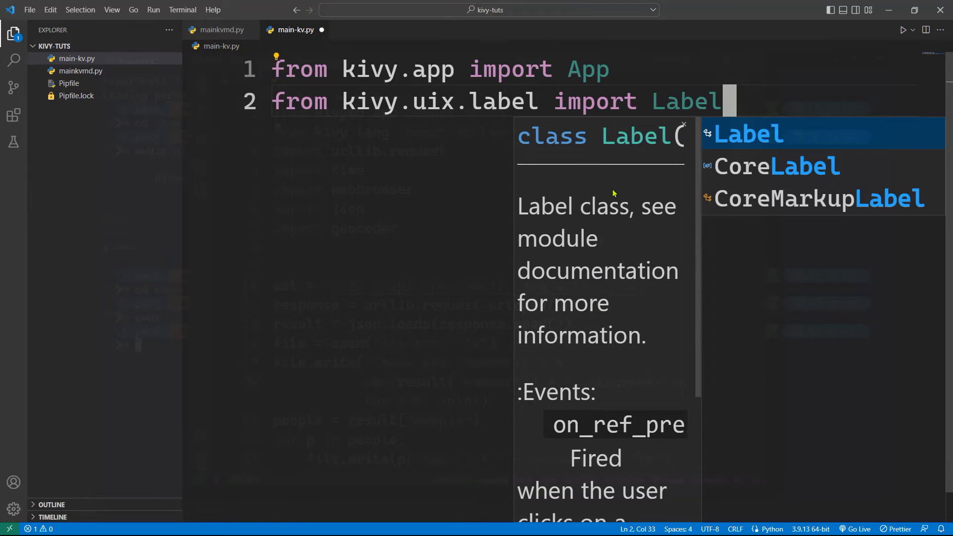
mouse_move(638, 325)
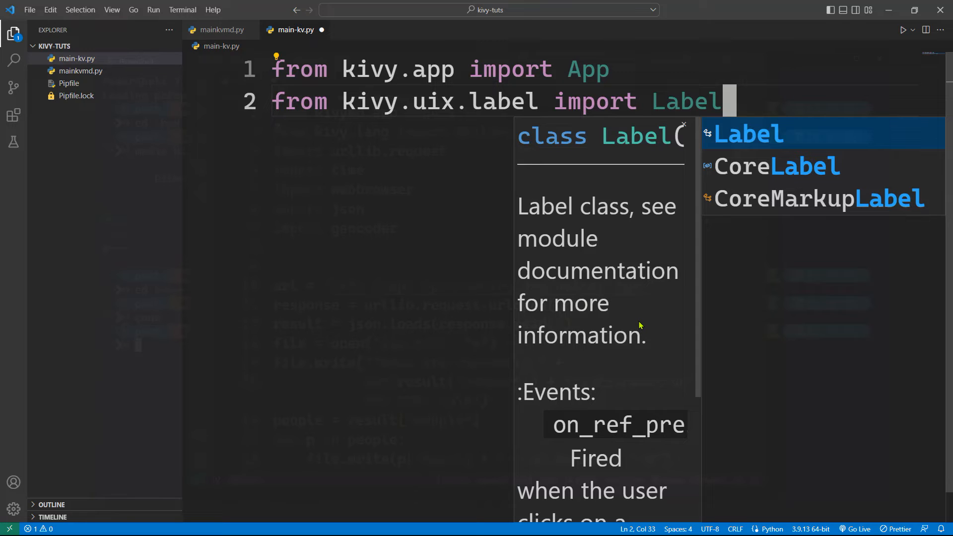
key(enter)
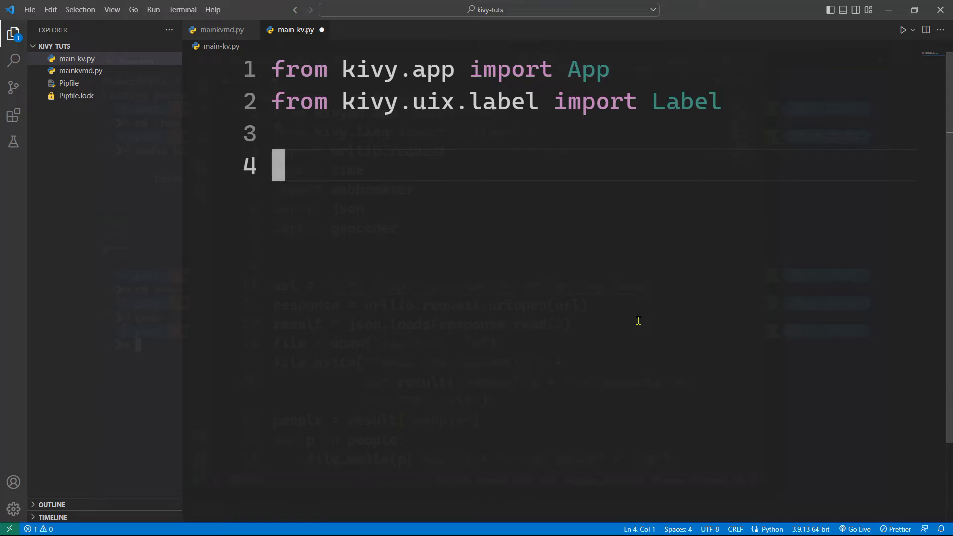
- Define class MainApp(App) whose build(self) returns Label(text="Hell, World!")
text(class)
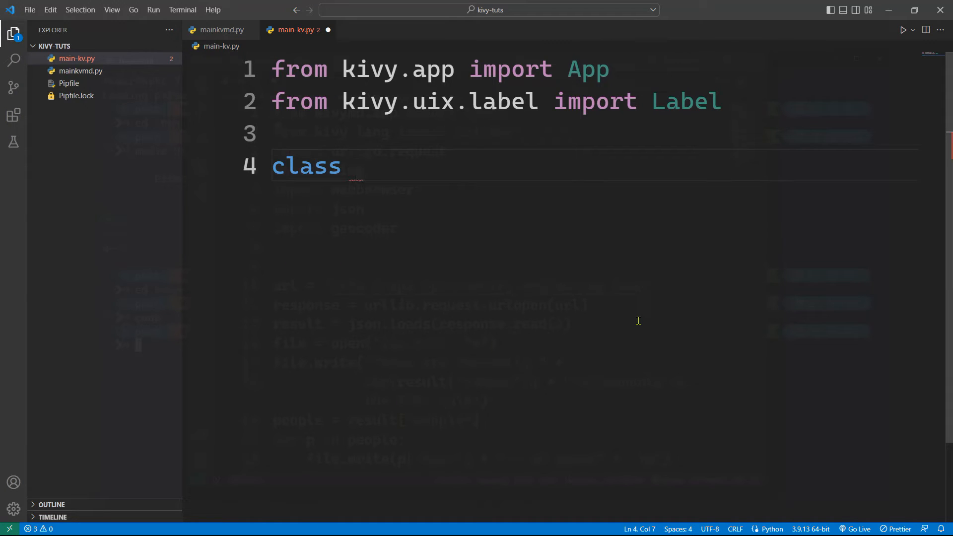
text(MainApp)
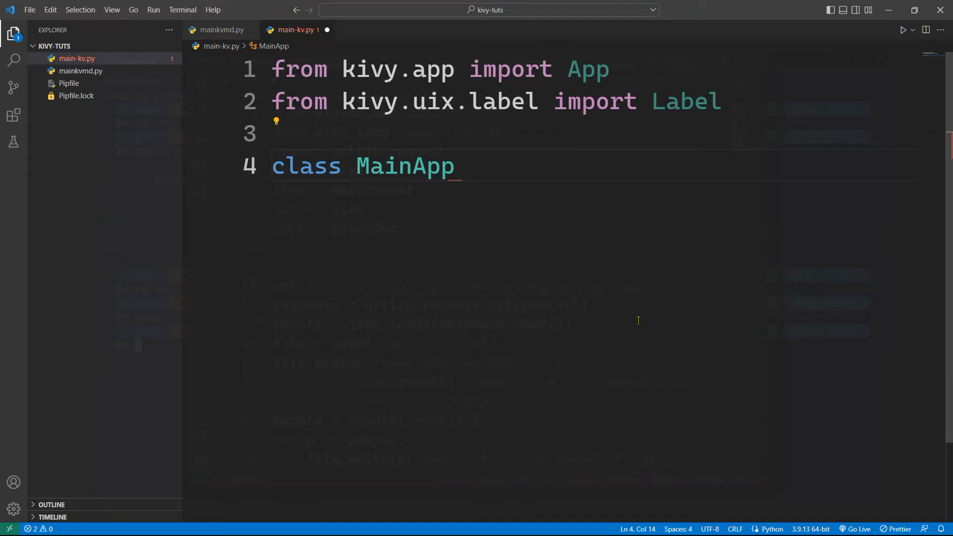
text((App):)
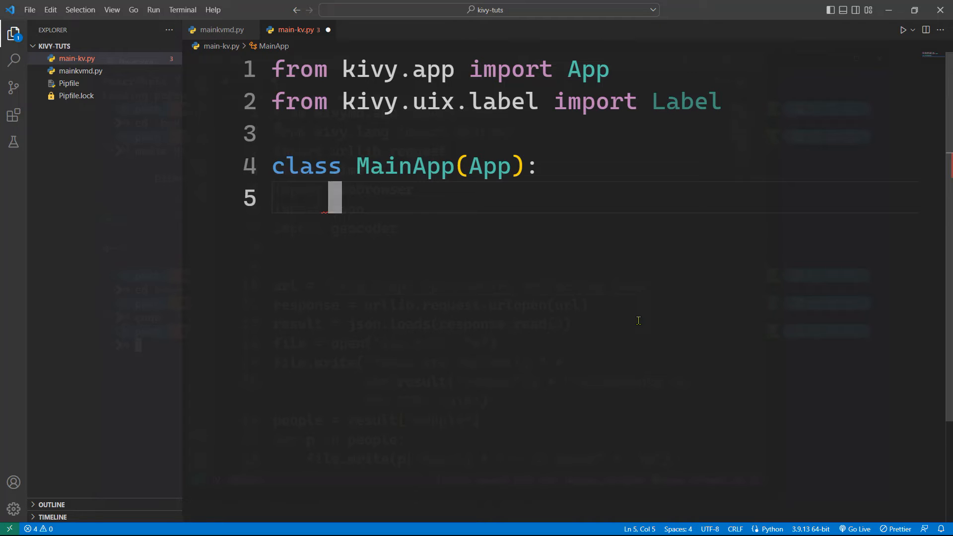
text(def build()
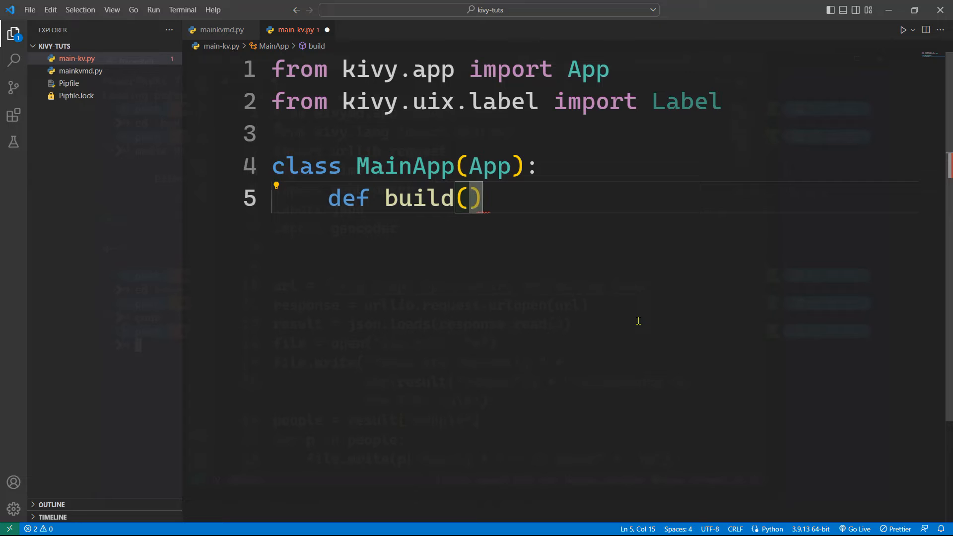
text(self):)
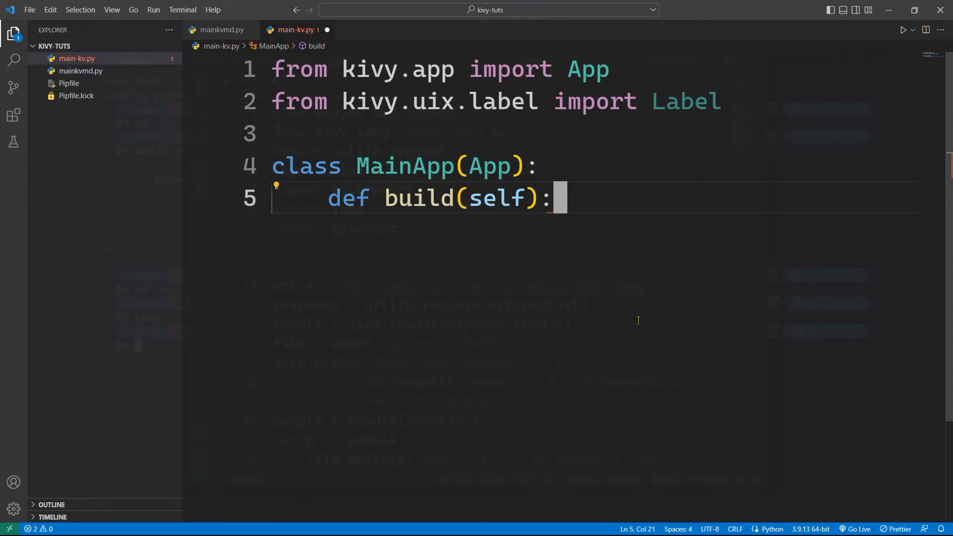
text(return Label()
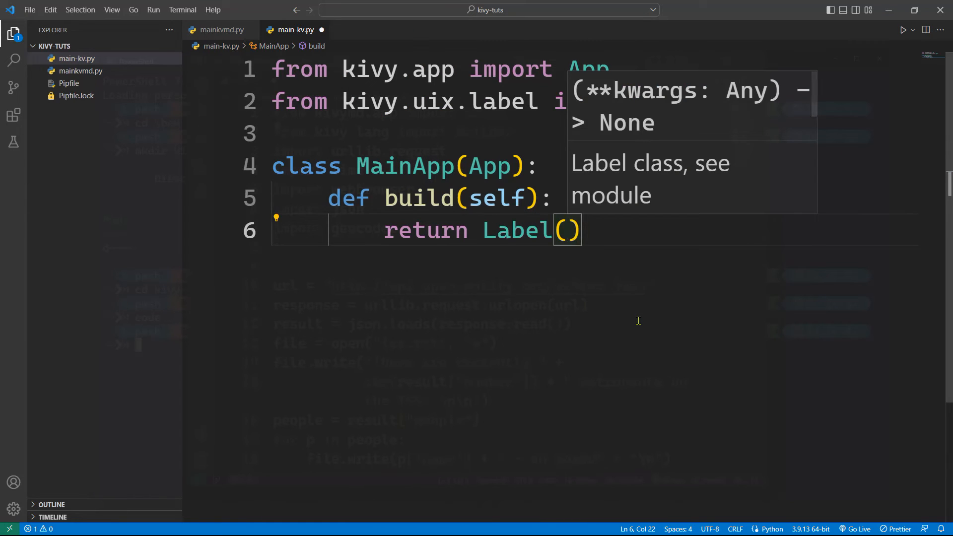
text(text)
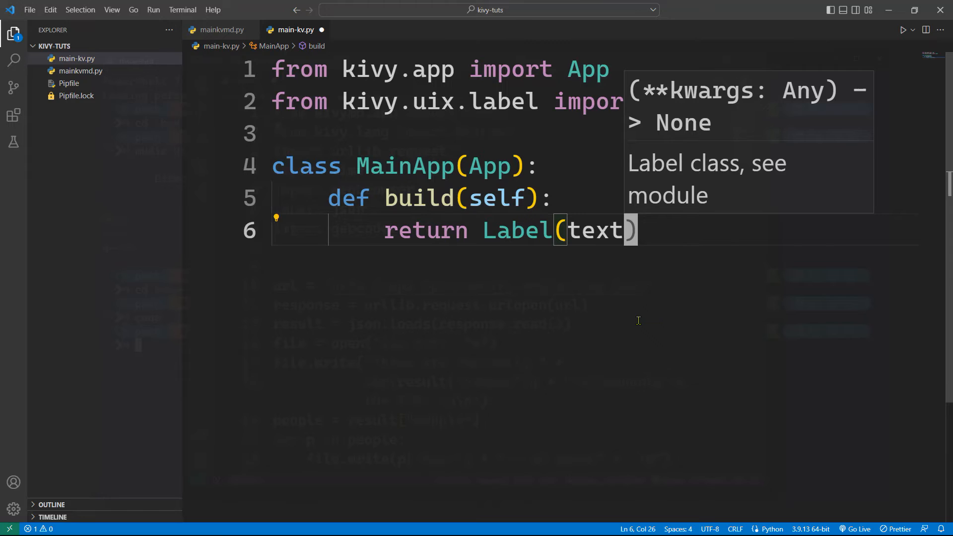
text(="")
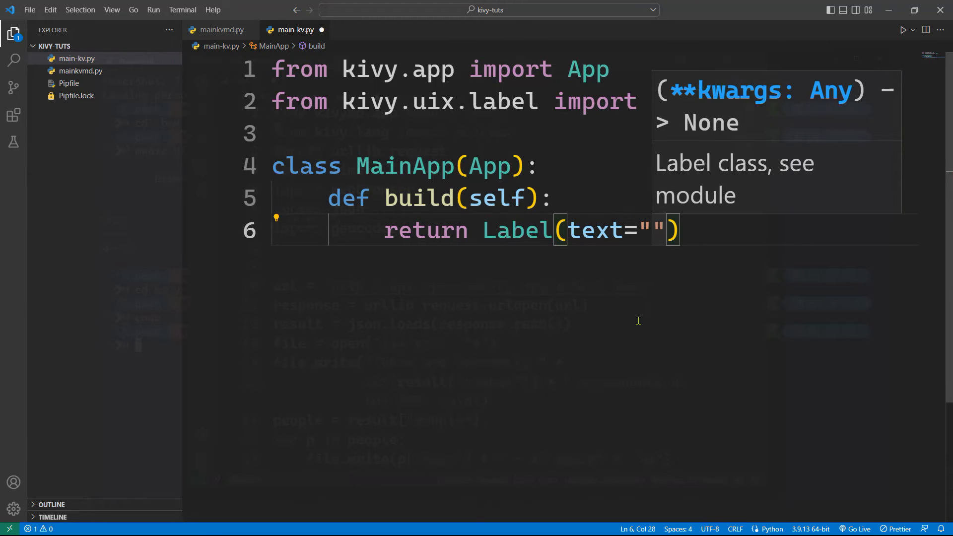
text(Hell, World!)
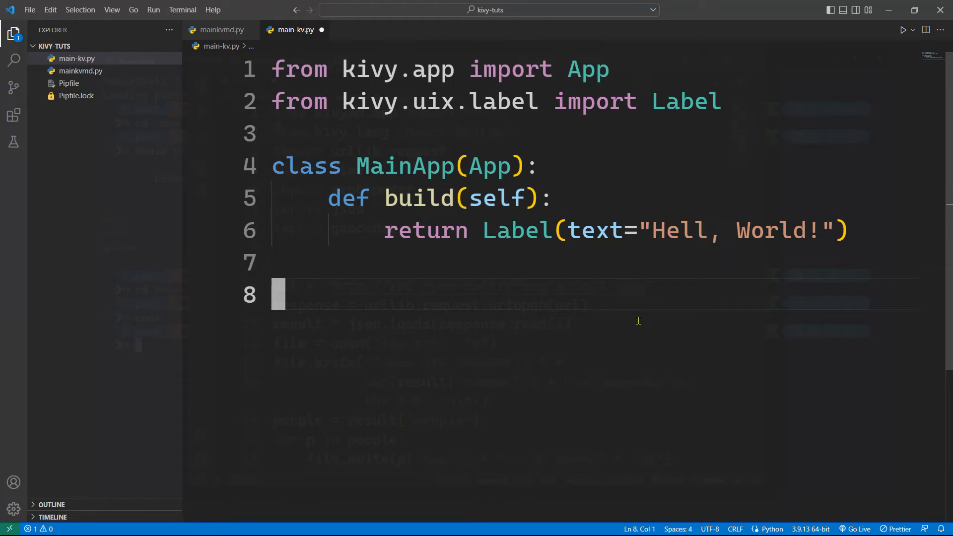
- Add app = MainApp() and app.run(), then save main-kv.py
text(app =)
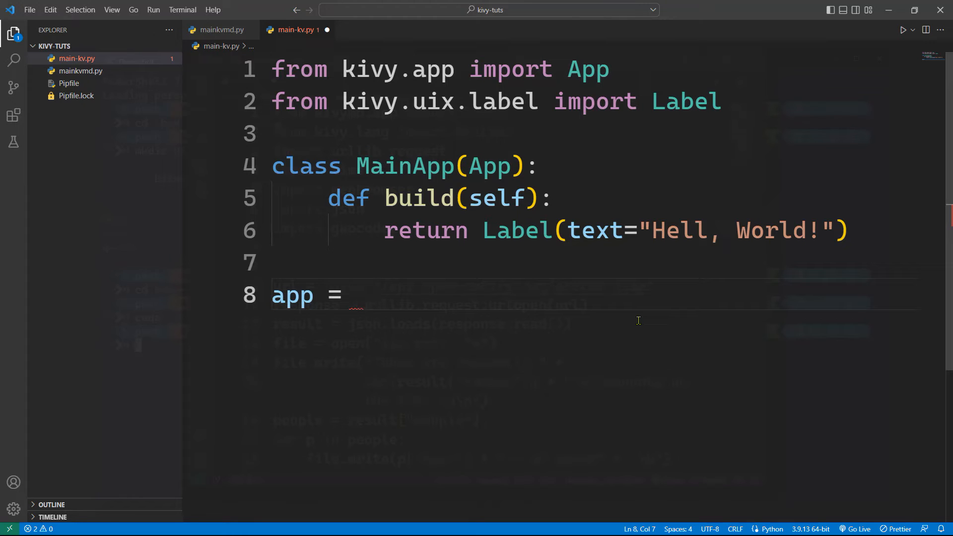
text(MainA)
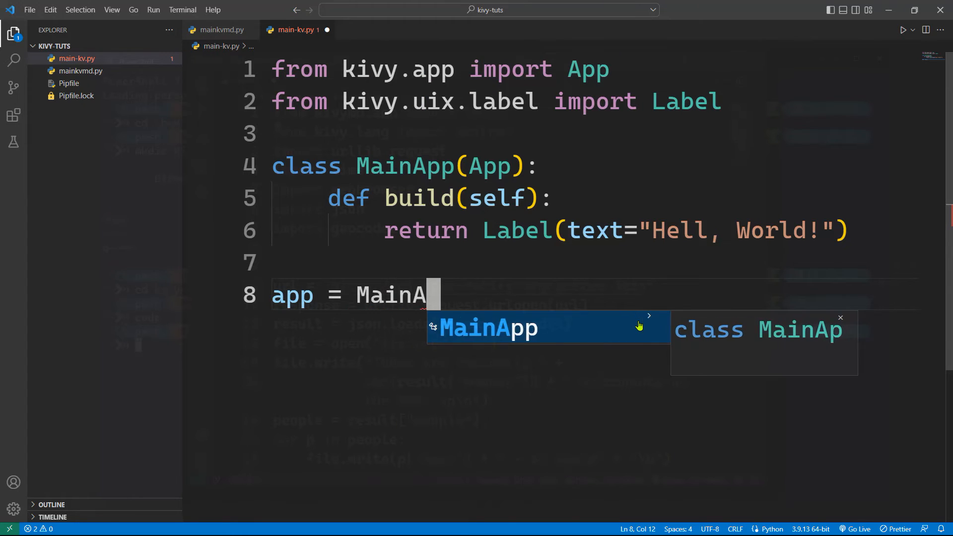
key(Enter)
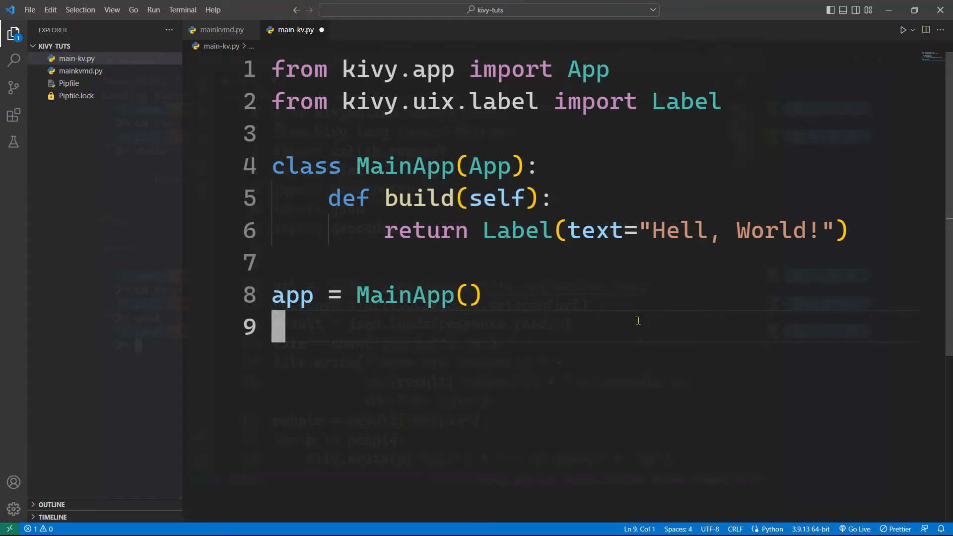
text(app.ruin)
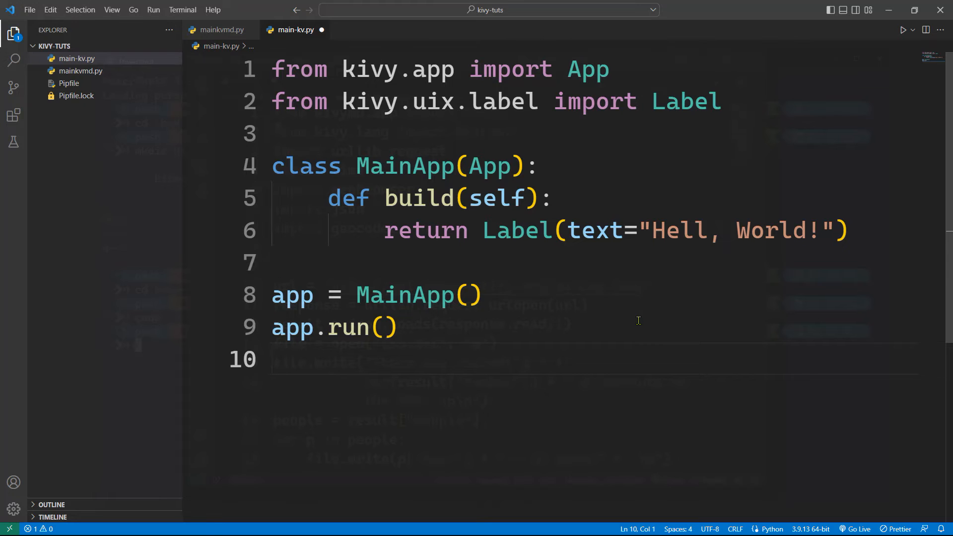
key(ctrl+s)
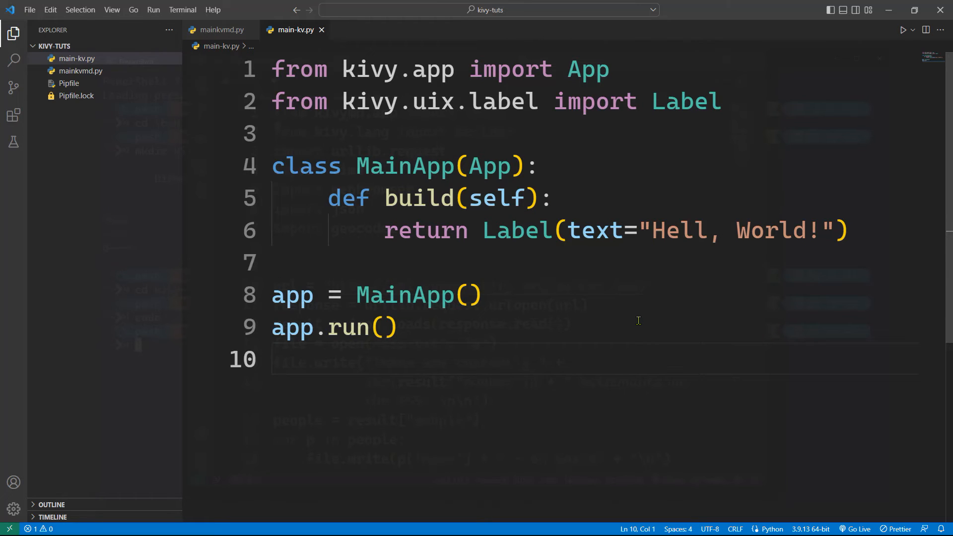
- Run python main-kv.py in the terminal and reposition the "Hell, World!" Kivy window
click(364, 29)
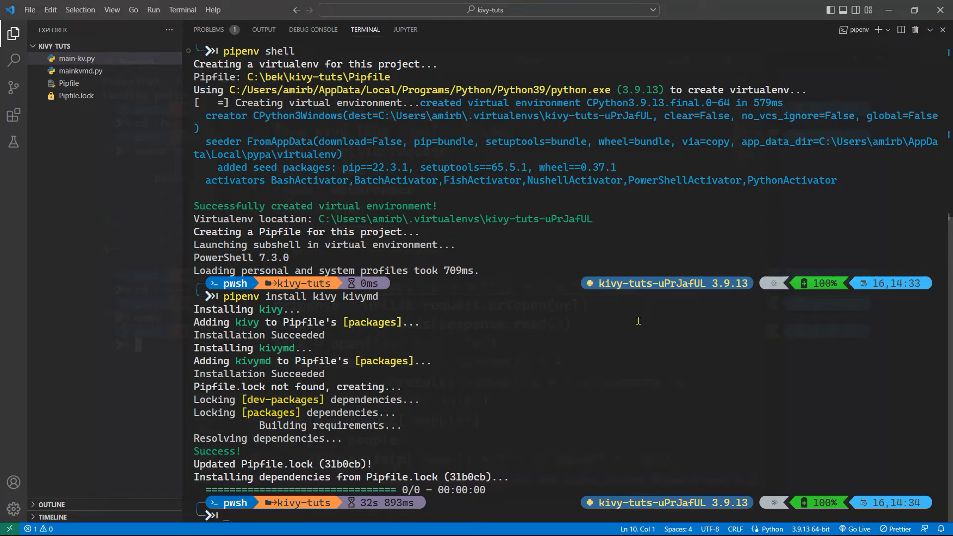
text(pu)
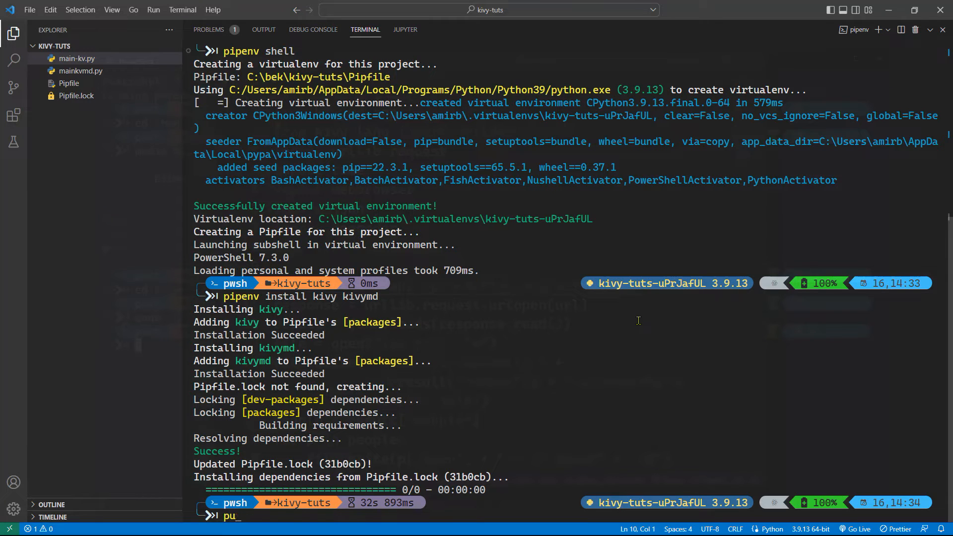
text(ython nasa.py)
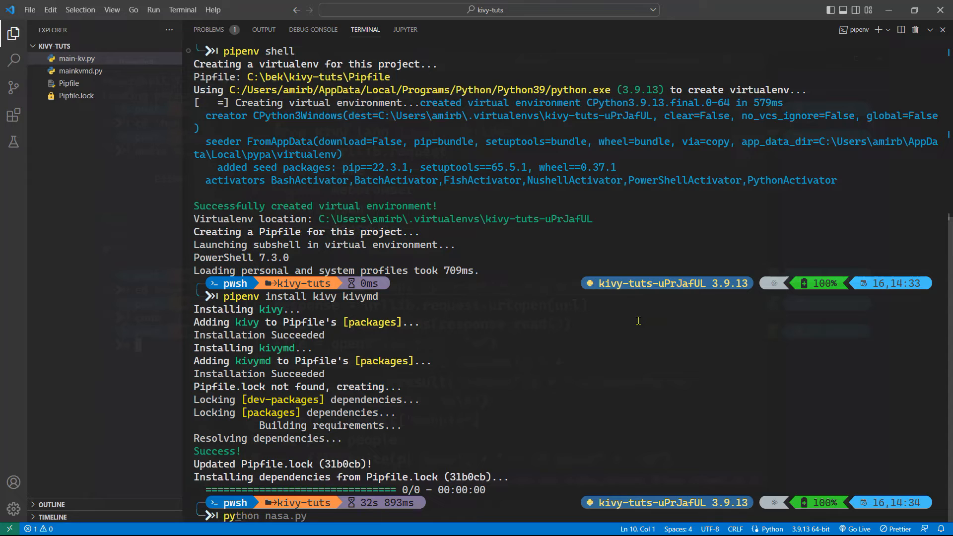
text(pipenv shell)
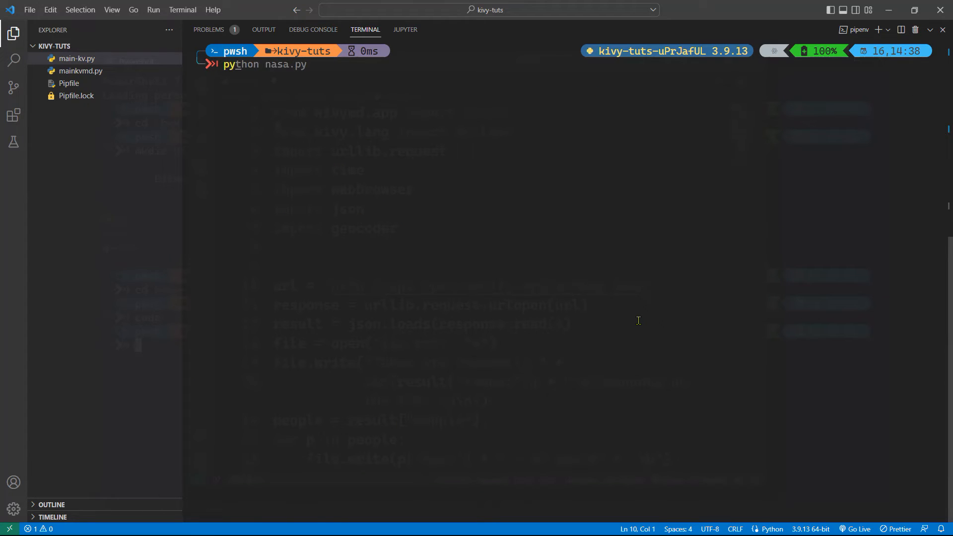
text(main.py)
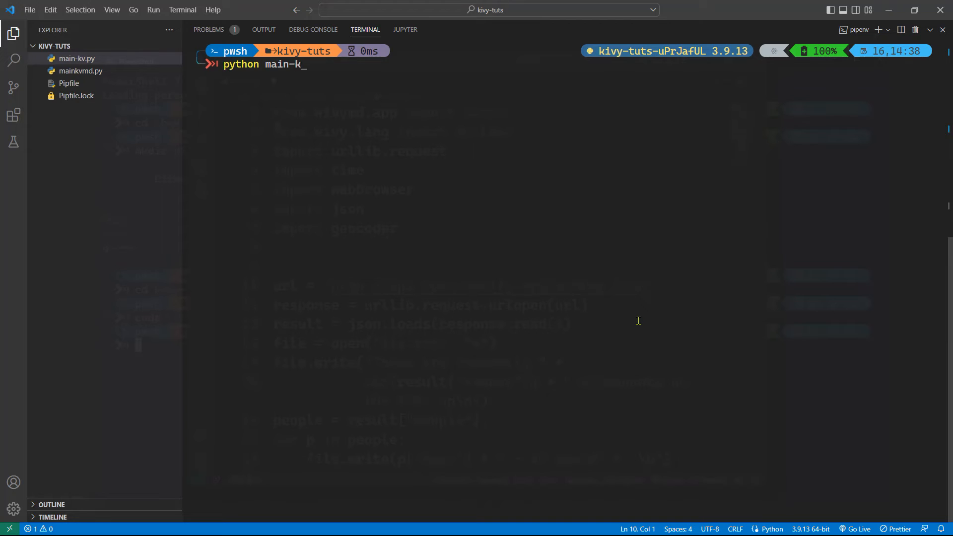
text(v.)
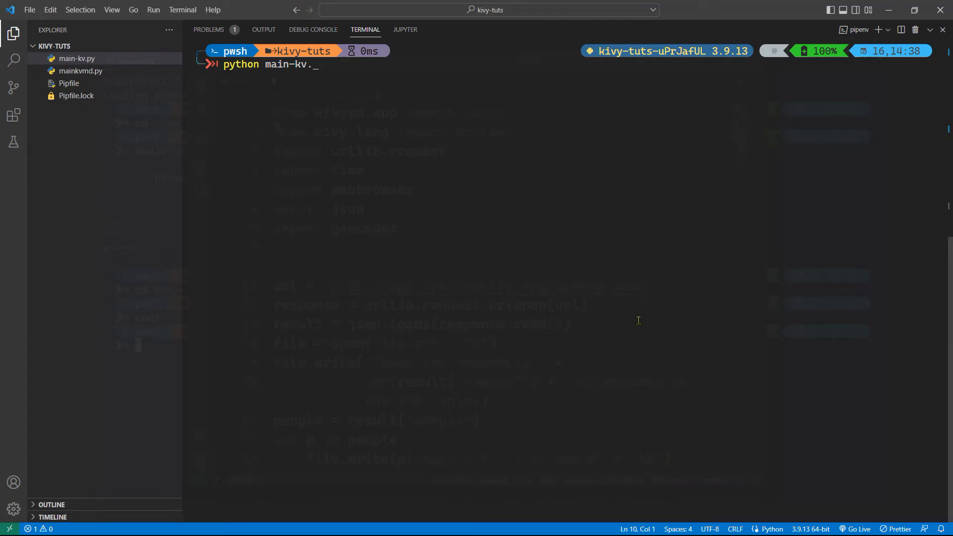
key(Return)
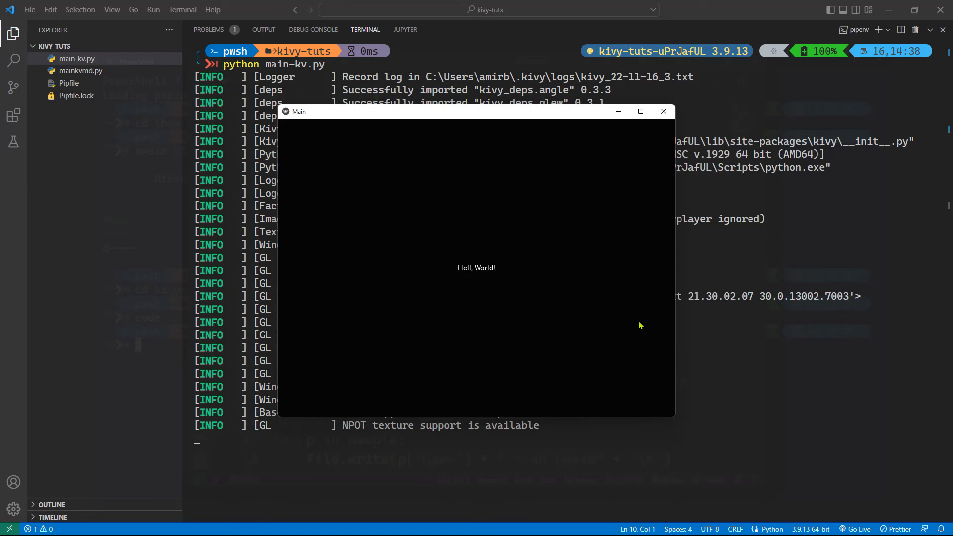
mouse_move(480, 276)
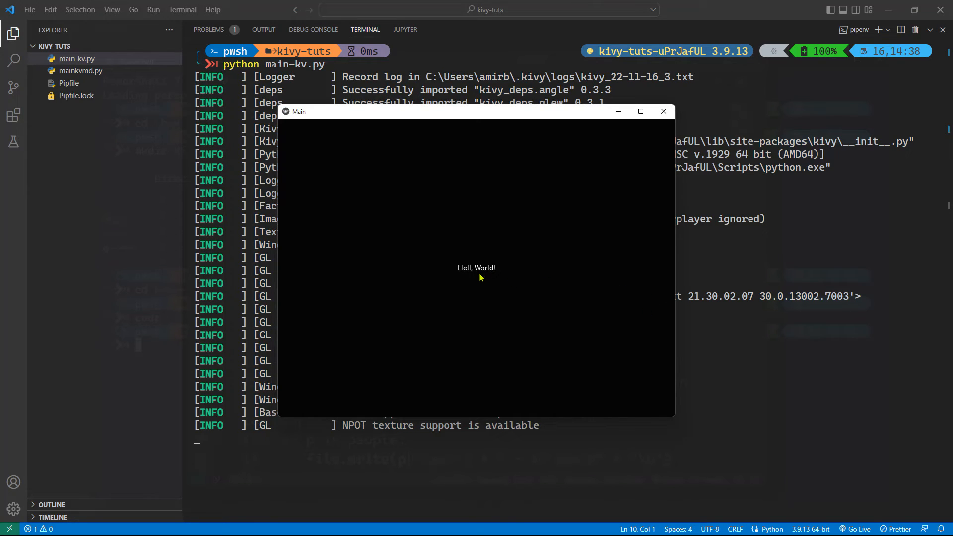
mouse_move(679, 274)
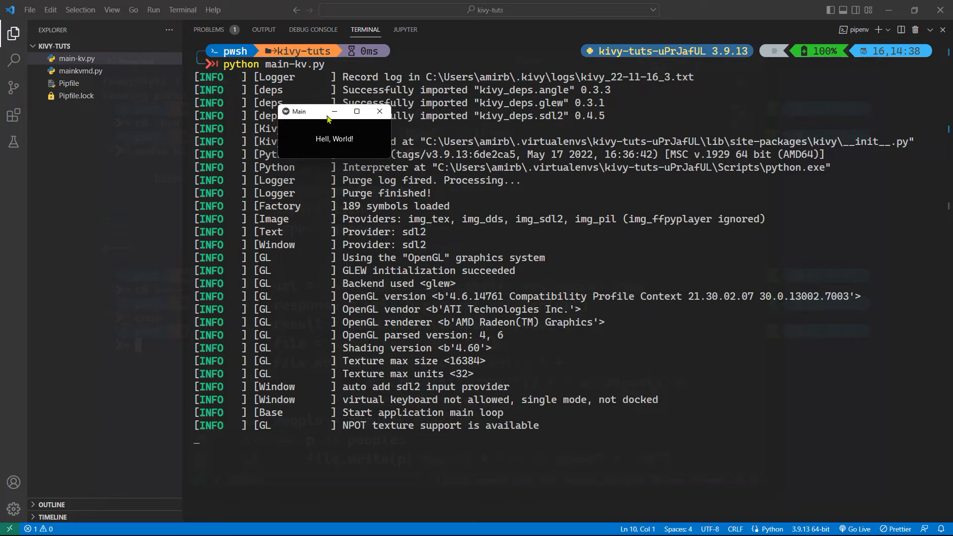
drag(298, 111, 403, 177)
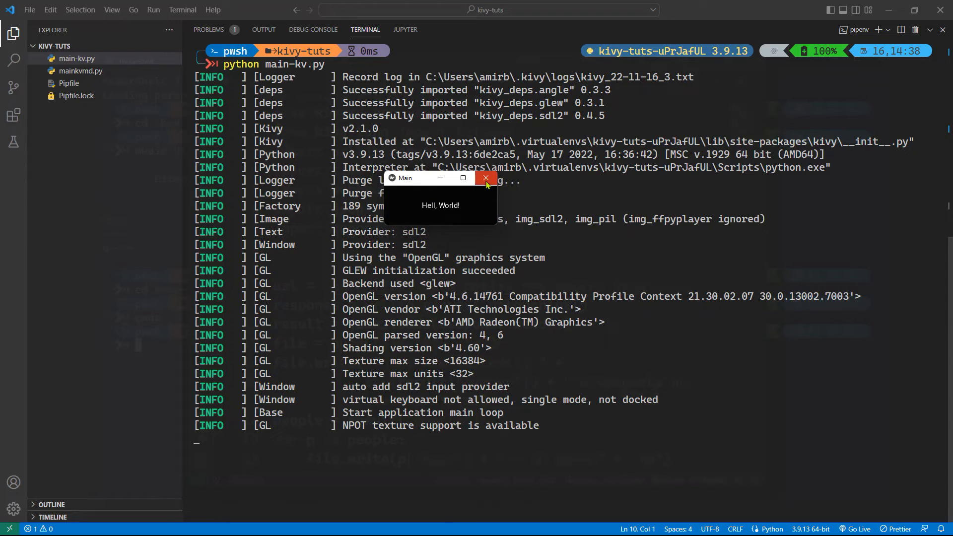
- Close the Kivy window and fix the 'Hell' typo in main-kv.py's label text
click(318, 524)
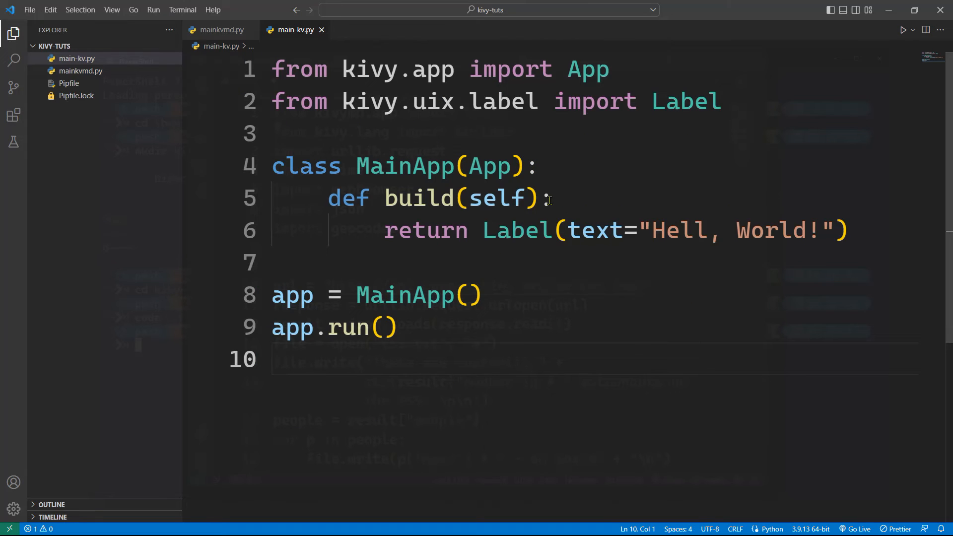
click(847, 230)
text(o)
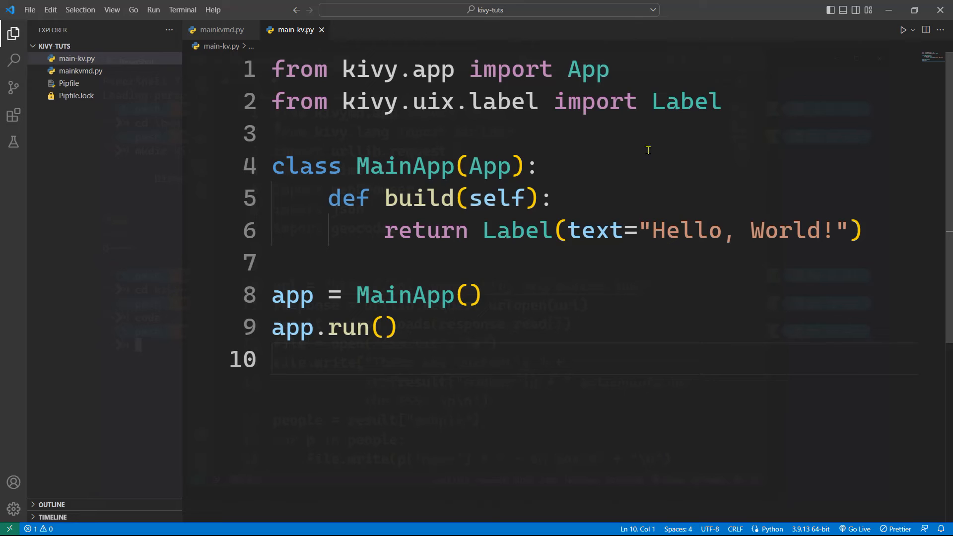
mouse_move(586, 326)
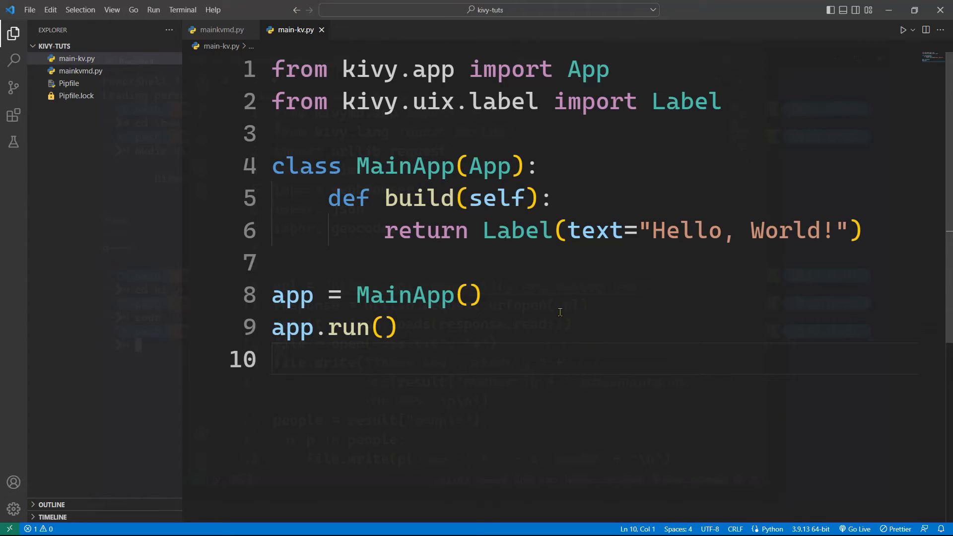
mouse_move(454, 255)
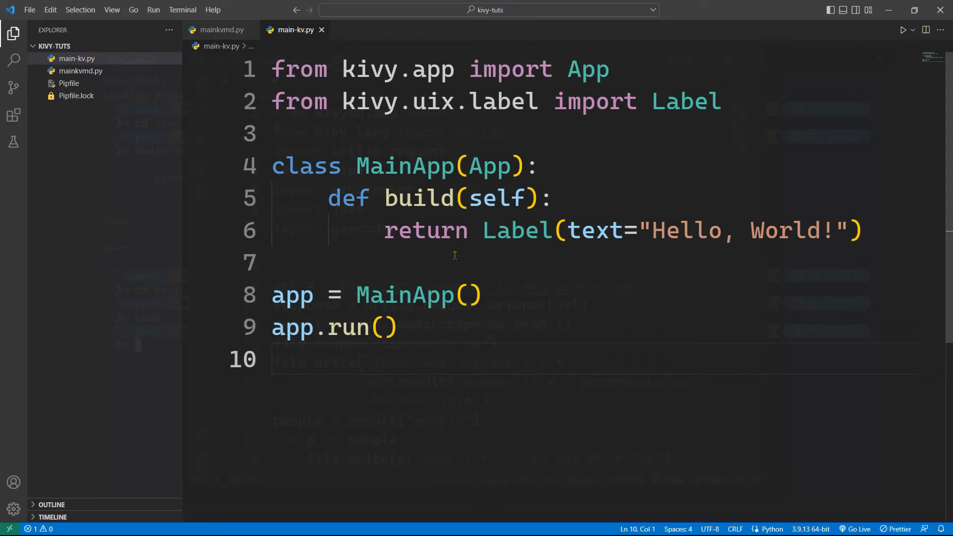
- Rename the empty mainkvmd.py file to main-kvmd.py
click(79, 71)
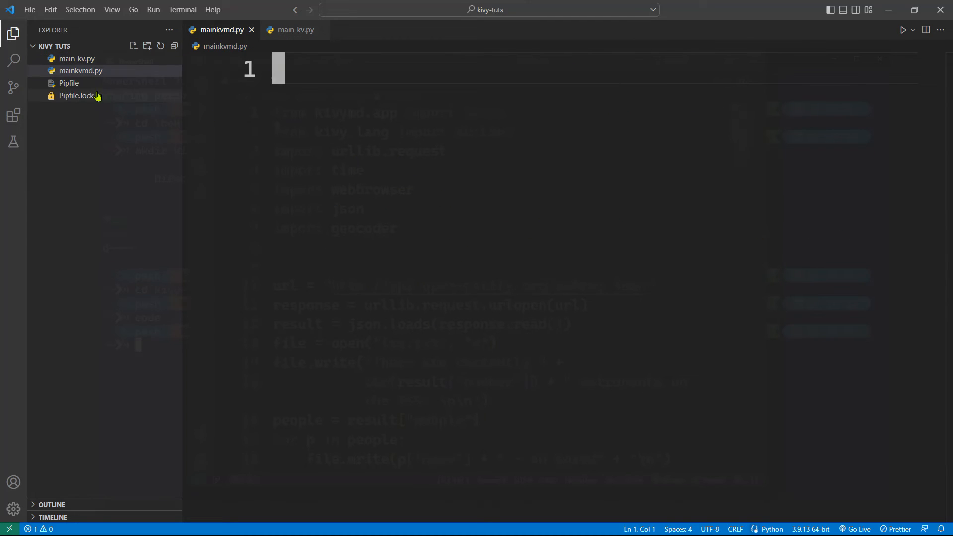
click(80, 70)
text(-)
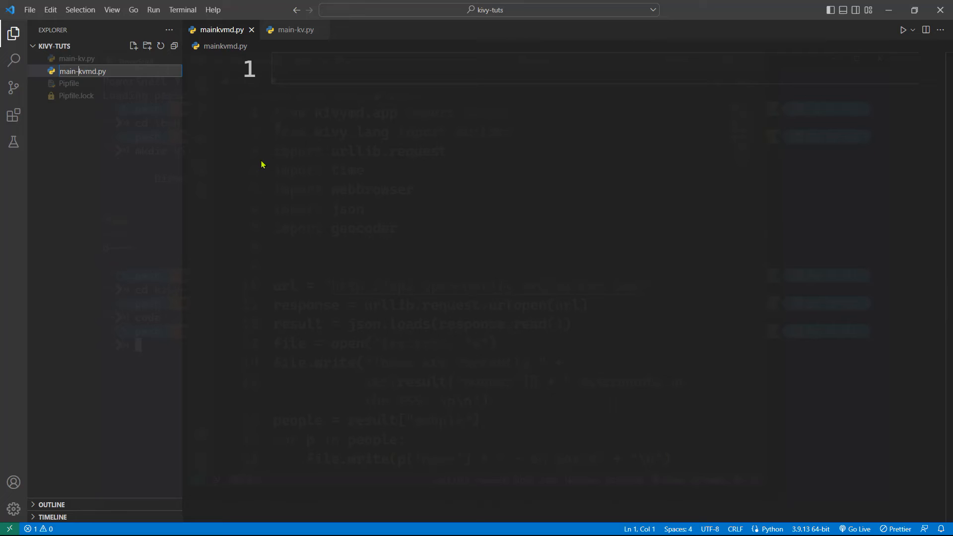
click(530, 235)
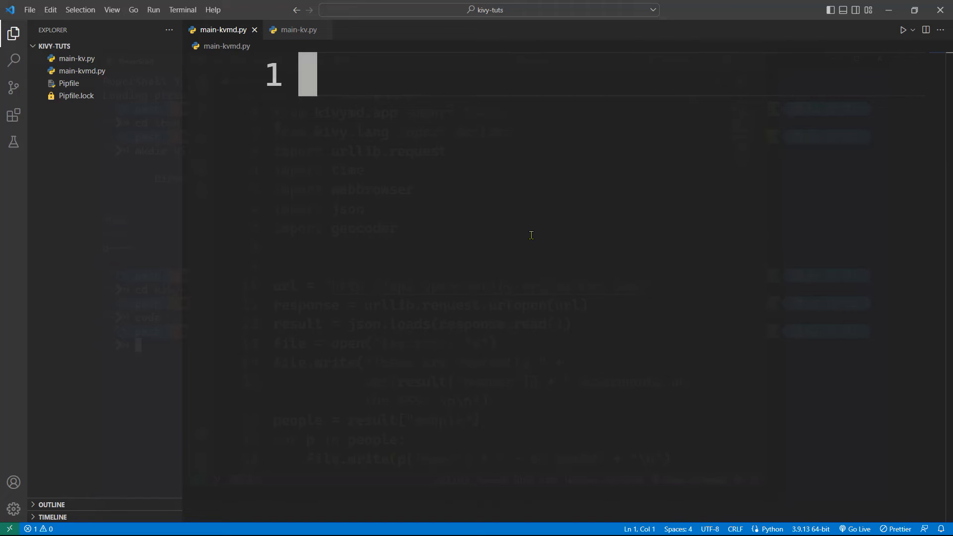
click(296, 29)
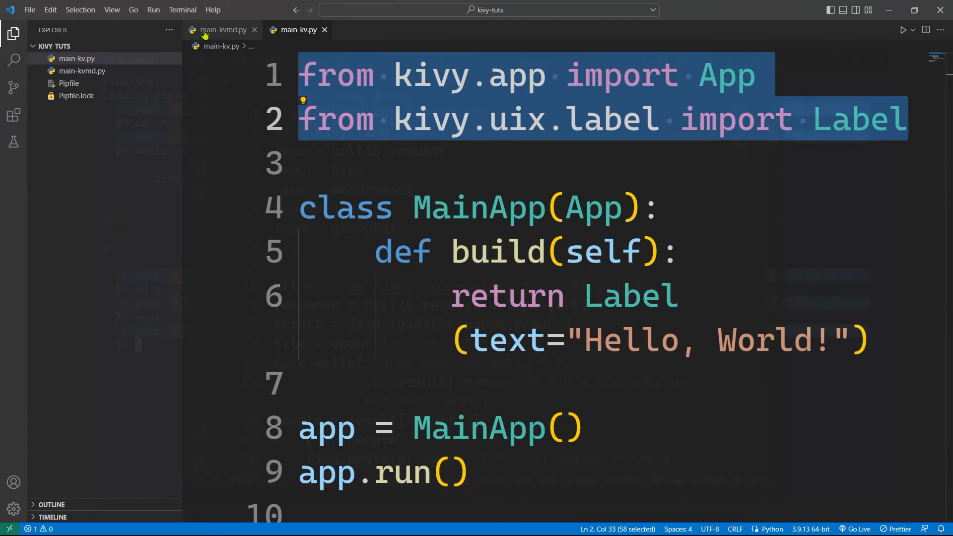
- Change both imports in main-kvmd.py from kivy to kivymd, renaming App to MDApp
click(221, 30)
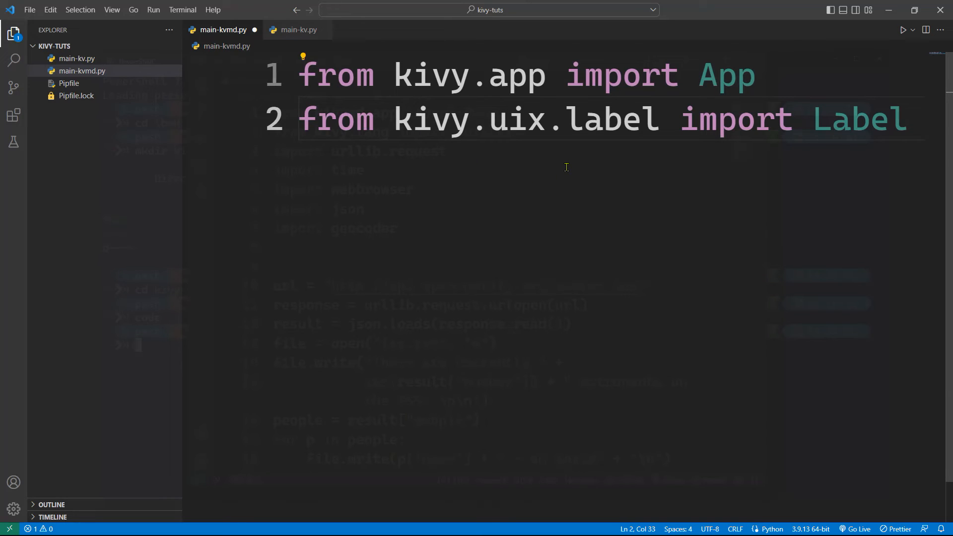
double_click(516, 74)
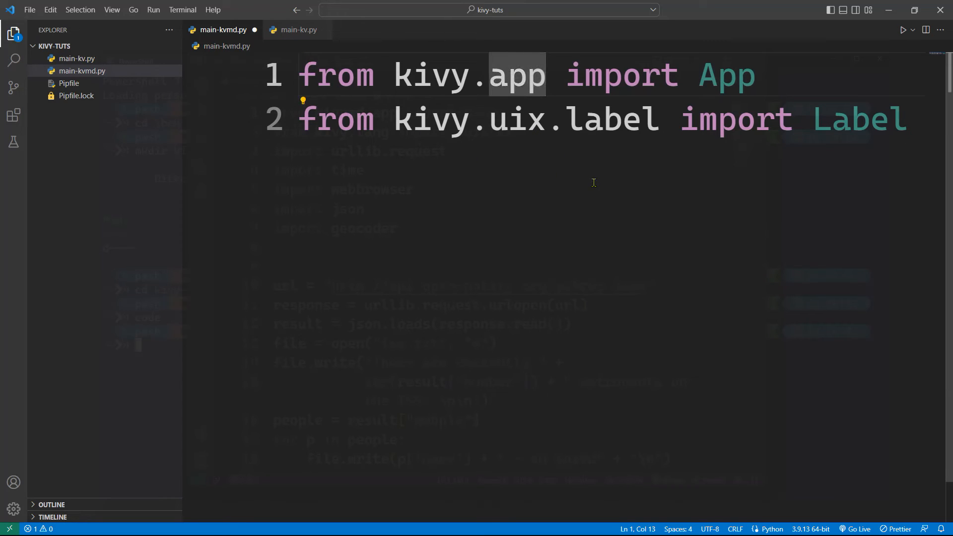
text(md)
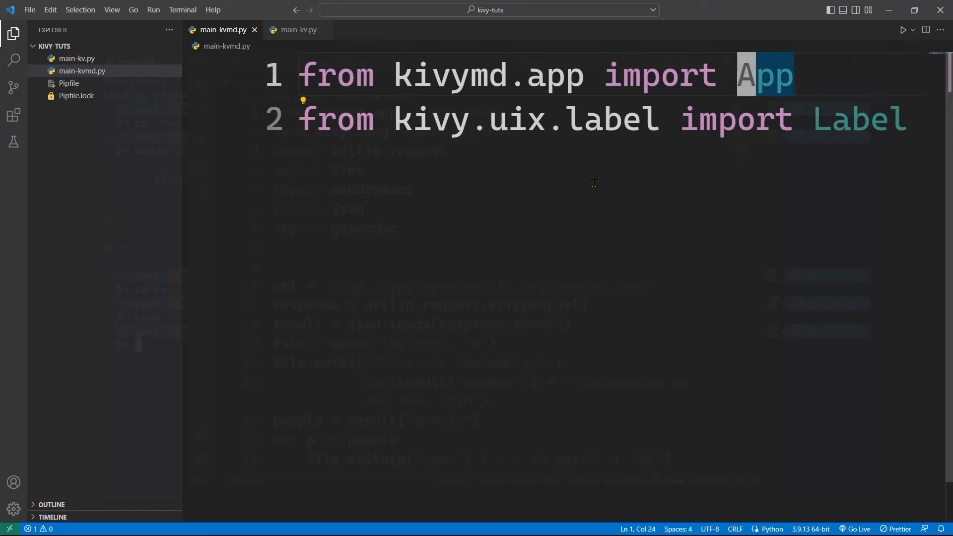
text(MD)
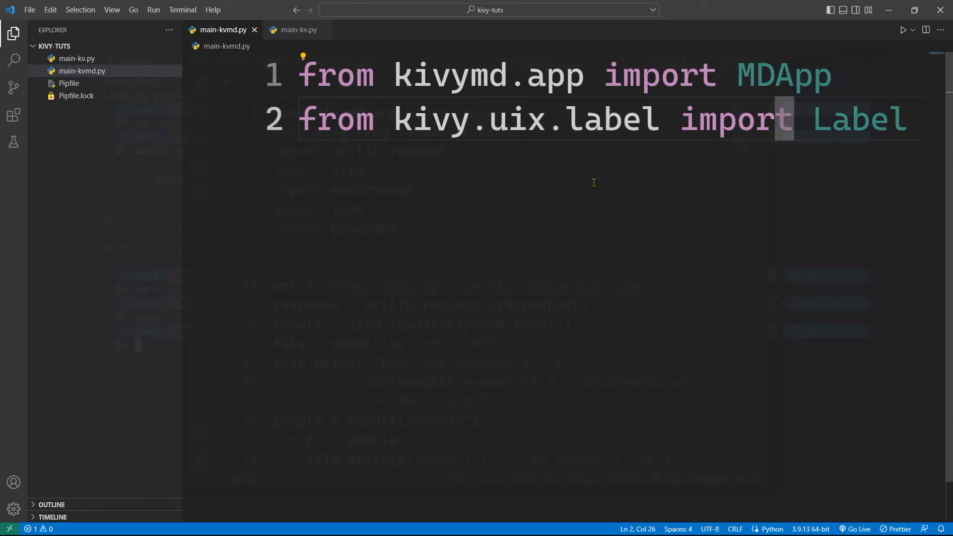
click(480, 119)
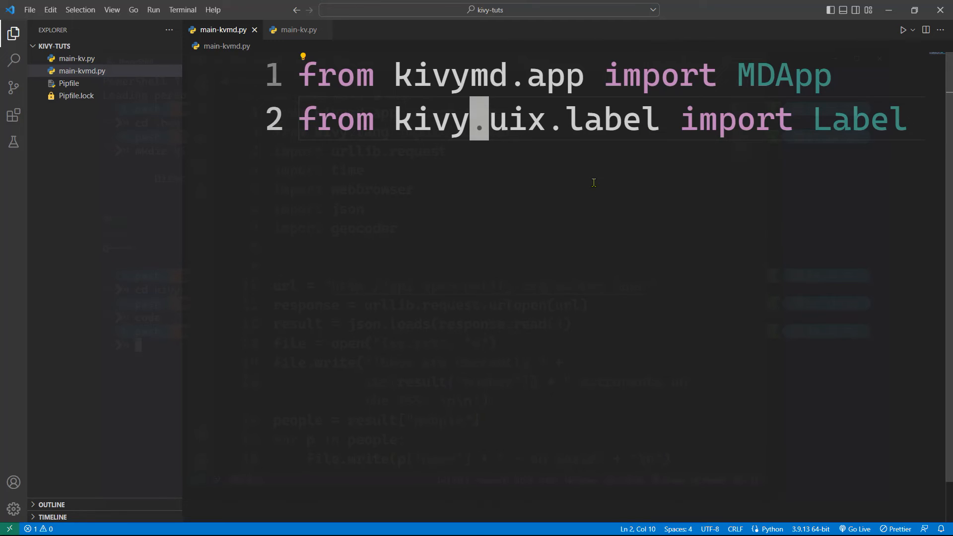
text(md)
text(cvlass)
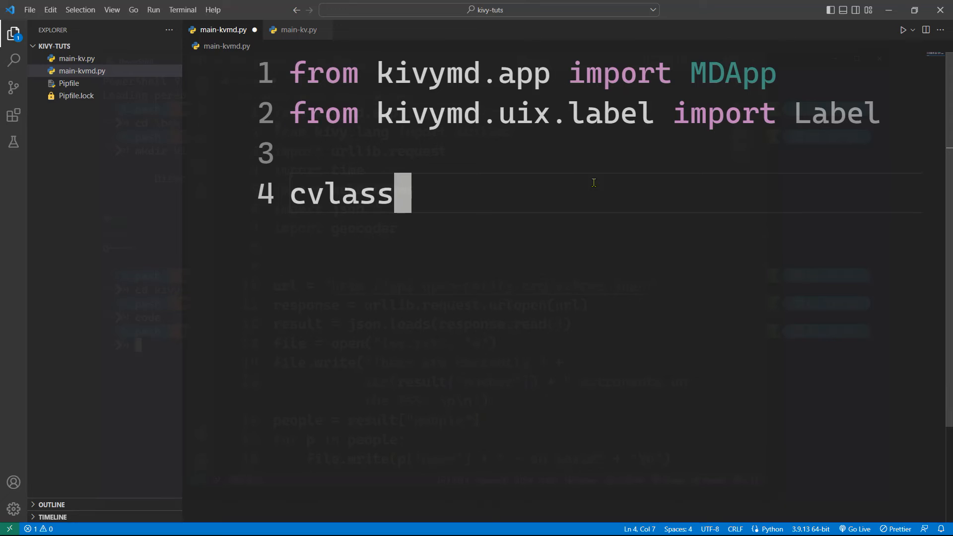
- Define class MainApp(MDApp) with a build method beginning a return statement
key(Backspace)
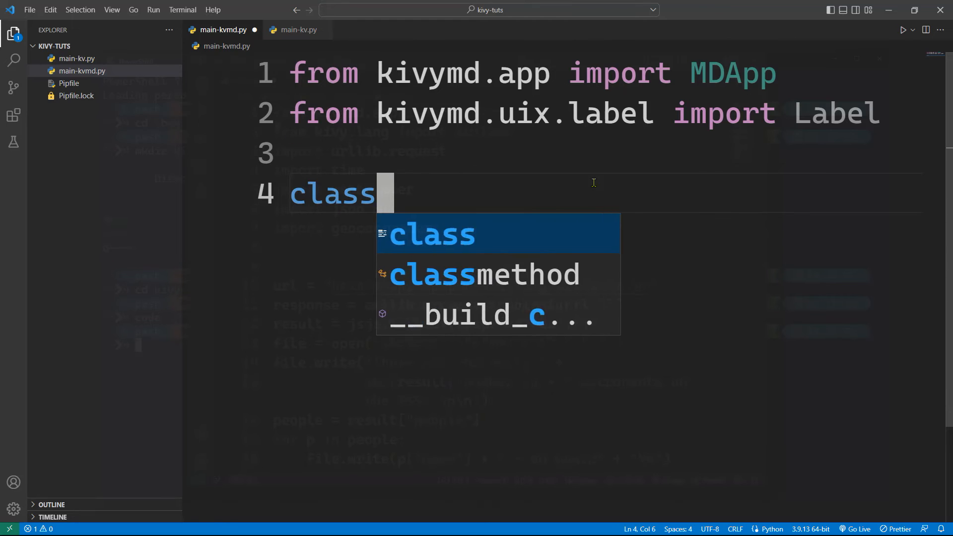
text(Main)
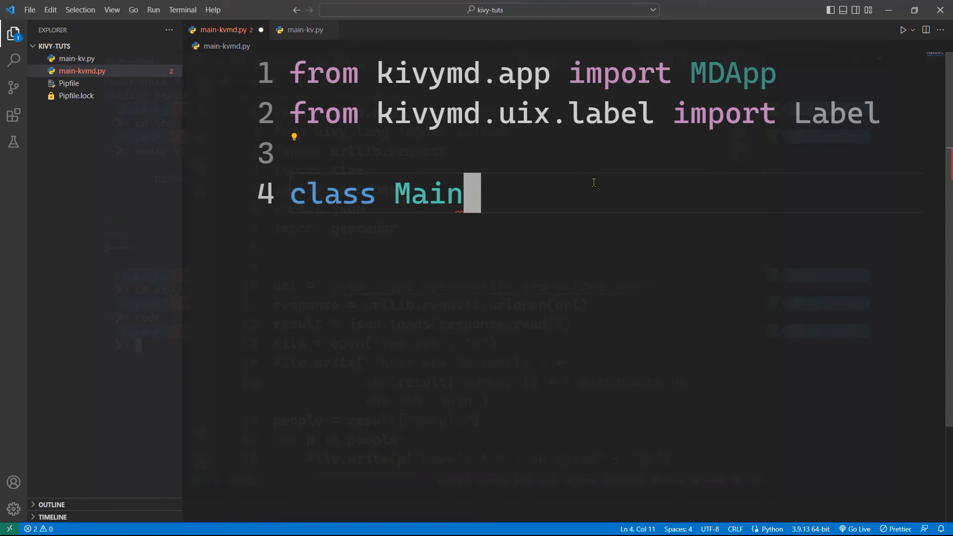
text(App())
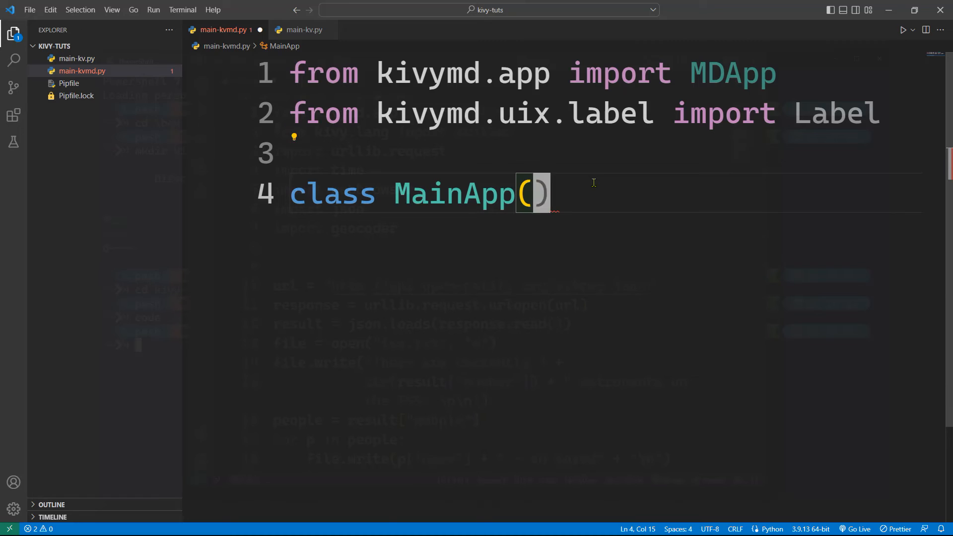
text(MDApp):)
text(def build(self))
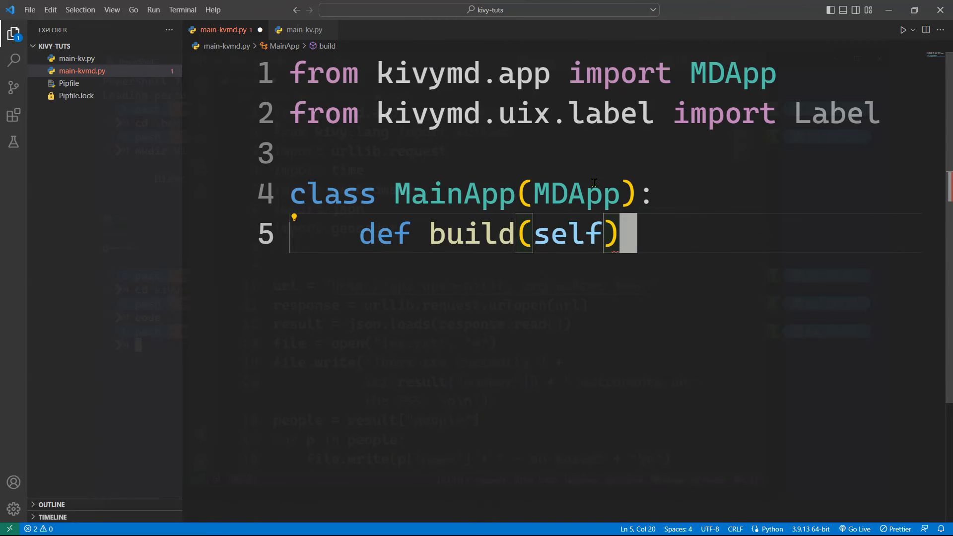
key(enter)
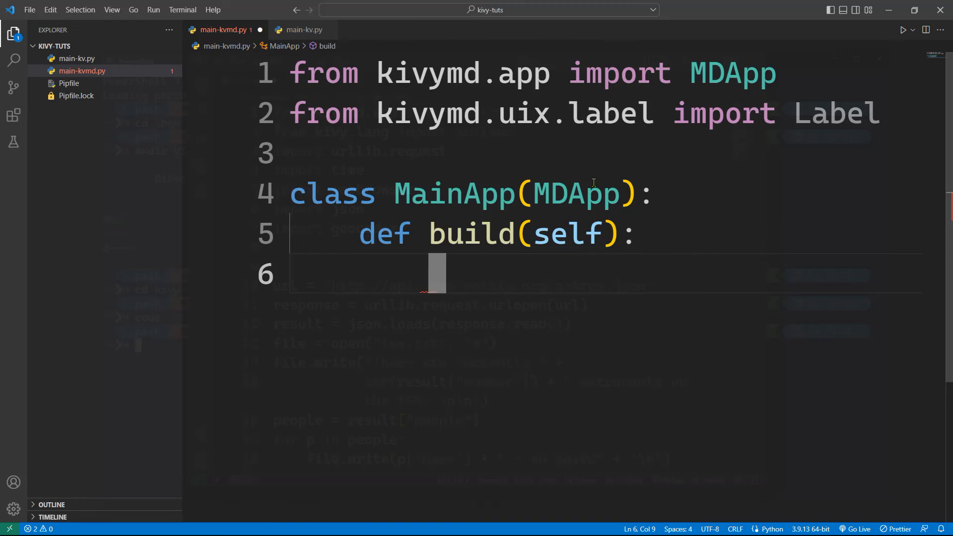
text(return MDL)
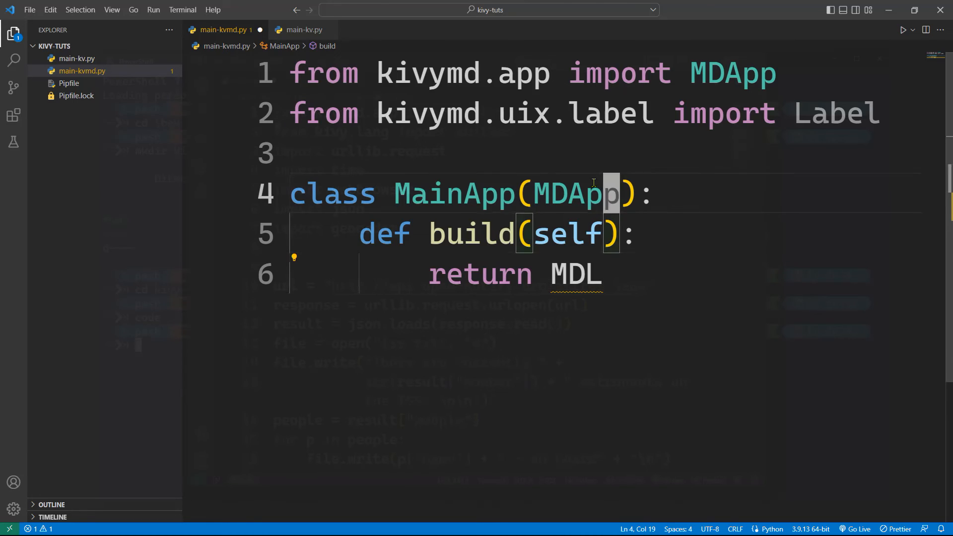
- Import MDLabel and return an MDLabel reading 'Hello, World from KVMD!' with halign center
click(784, 114)
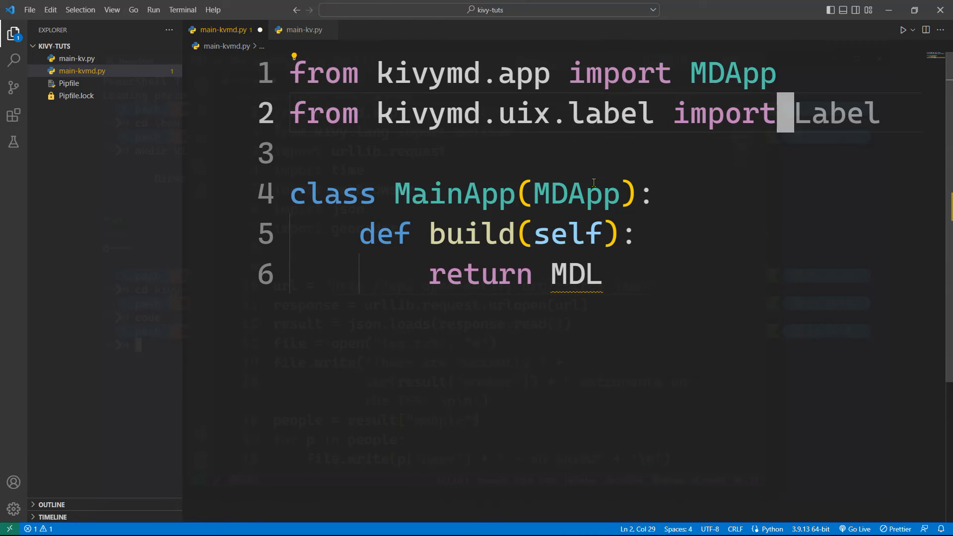
text(MD)
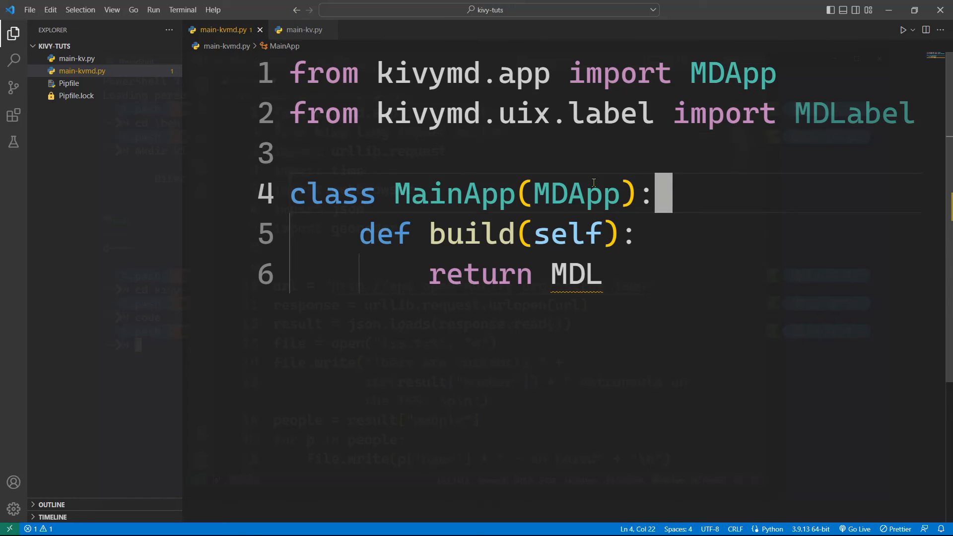
text(abel)
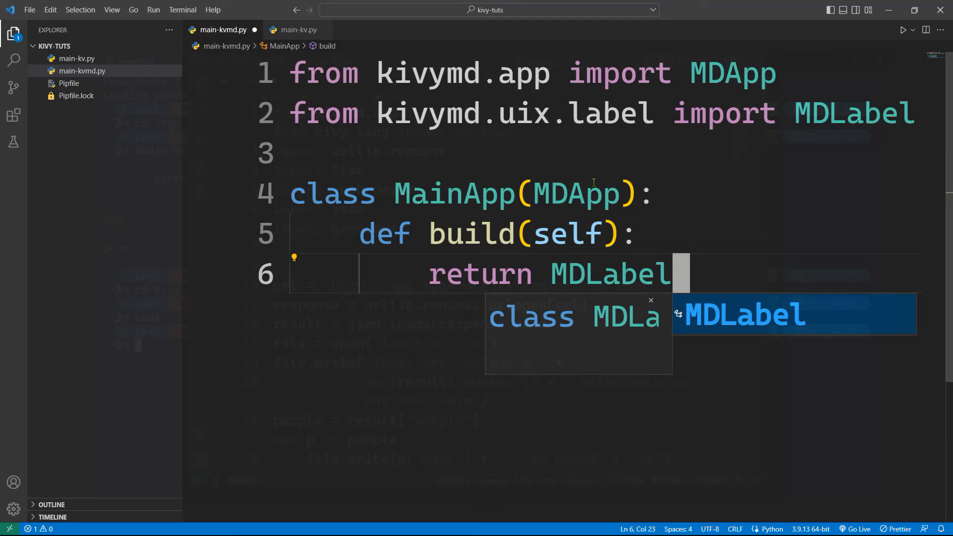
text((texty))
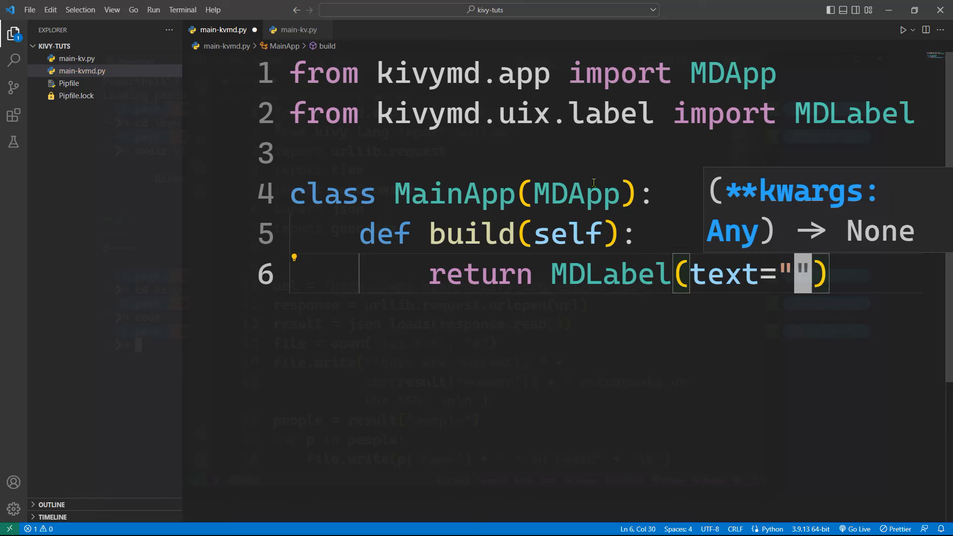
text(H)
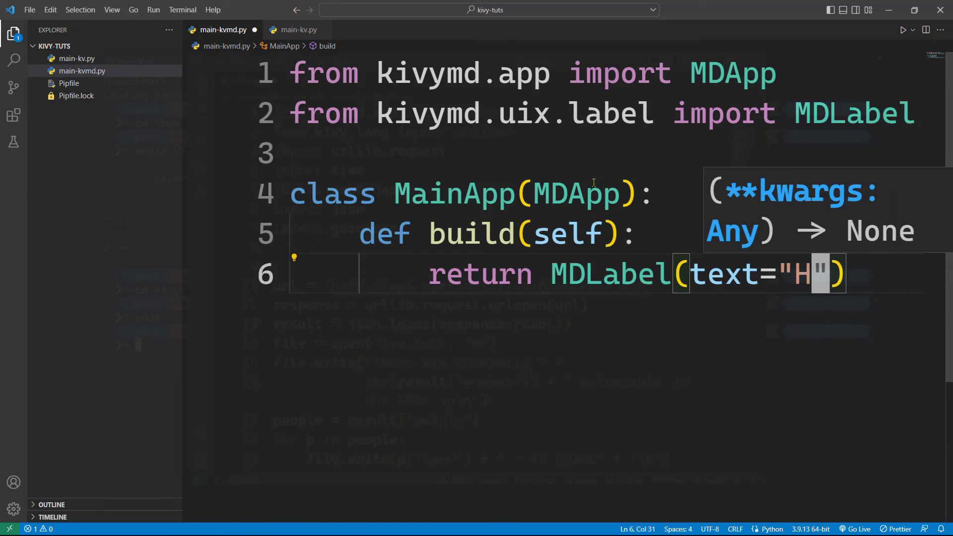
text(ello, World from KVMD!)
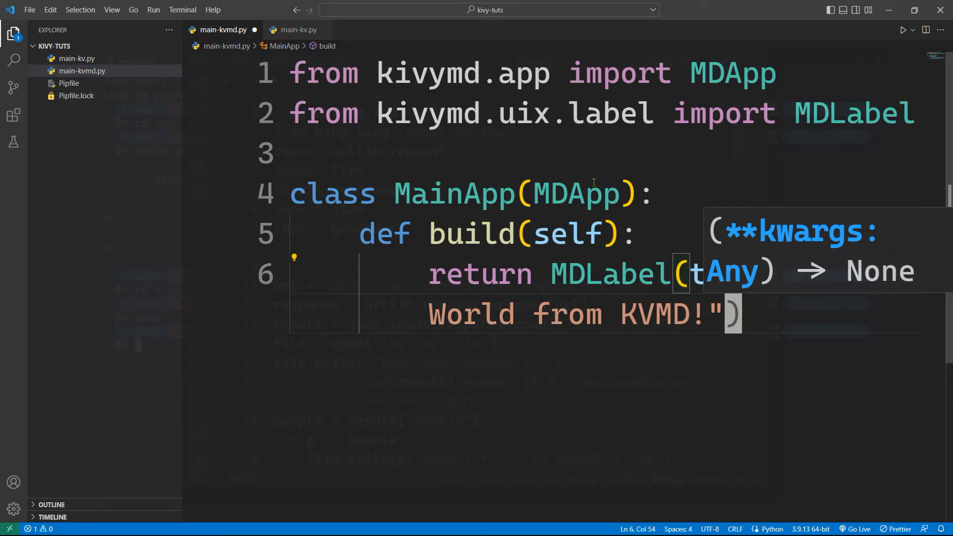
text(,)
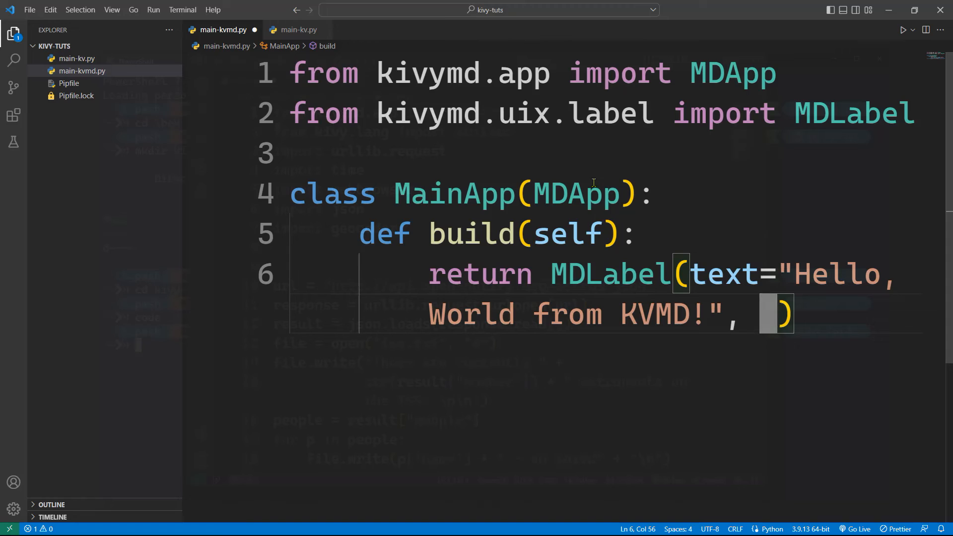
text(hal)
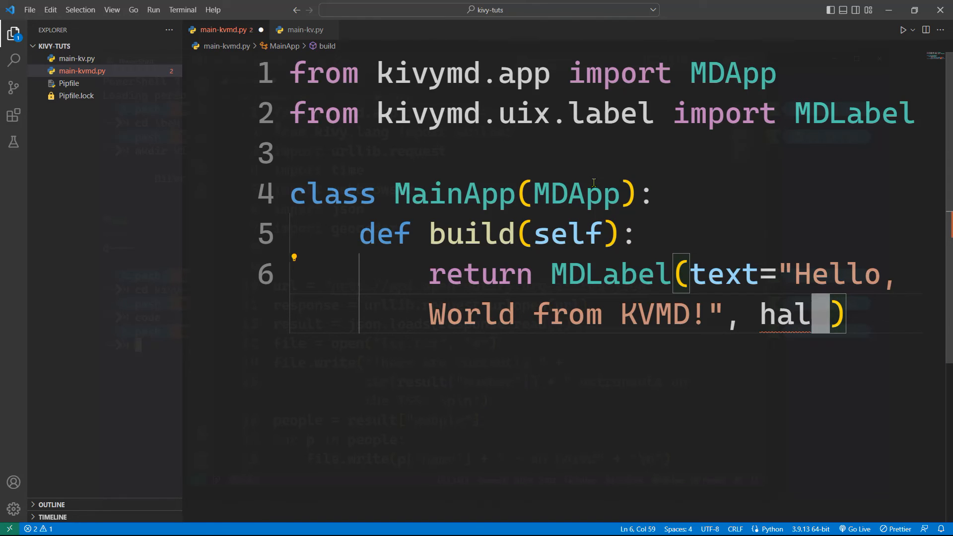
text(ign=)
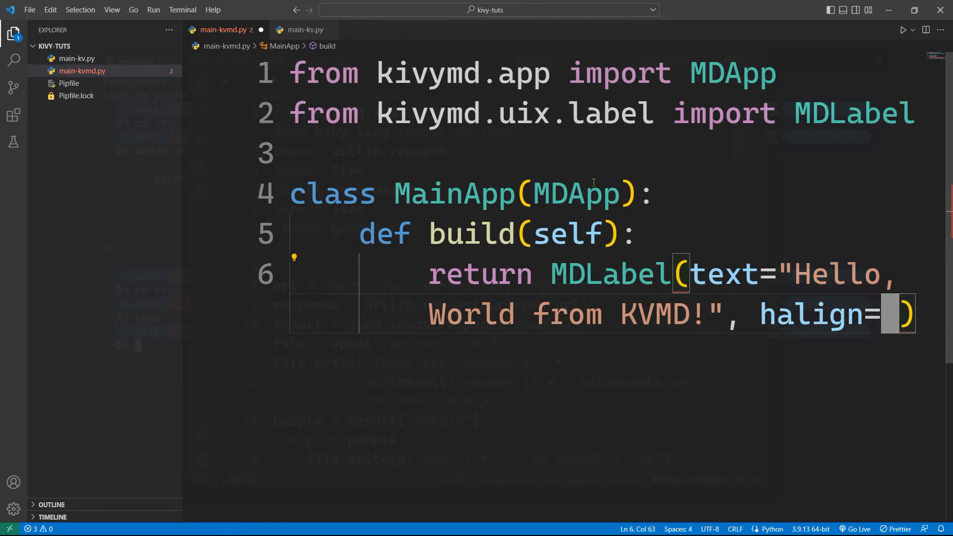
text("cent)
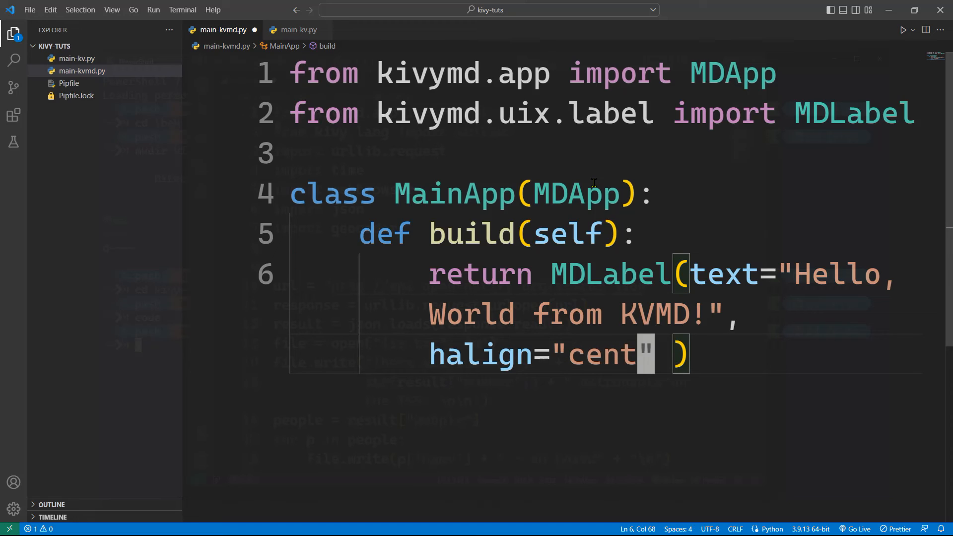
text(er)
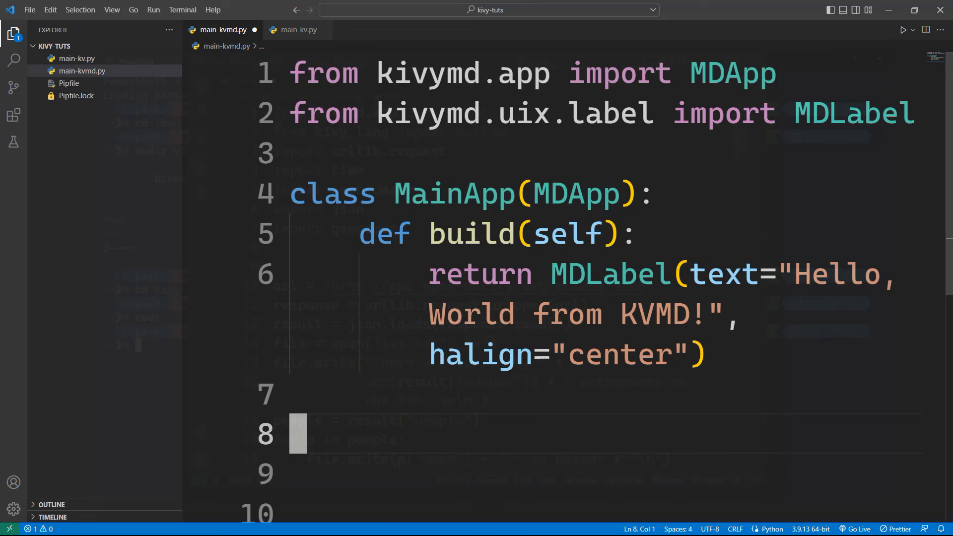
- Create the app instance with app = MainApp() in main-kvmd.py
text(app =)
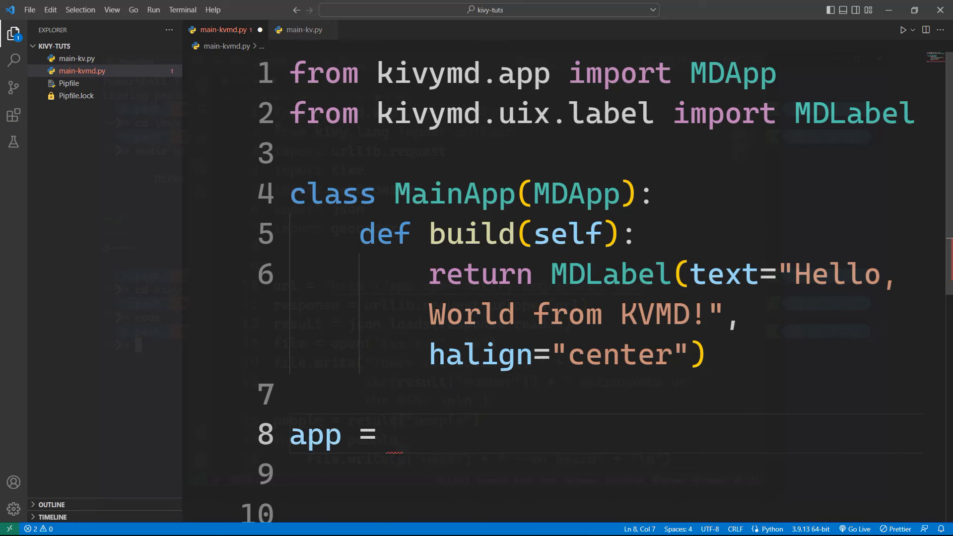
text(MainApp)
text(python main-kvmd.py)
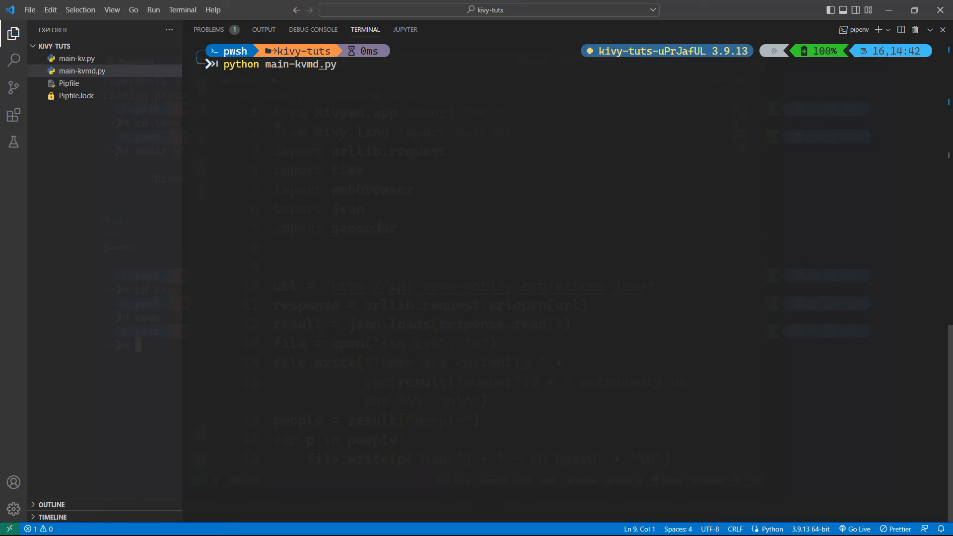
- Run python main-kvmd.py to show the centered 'Hello, World from KVMD!' window
key(Return)
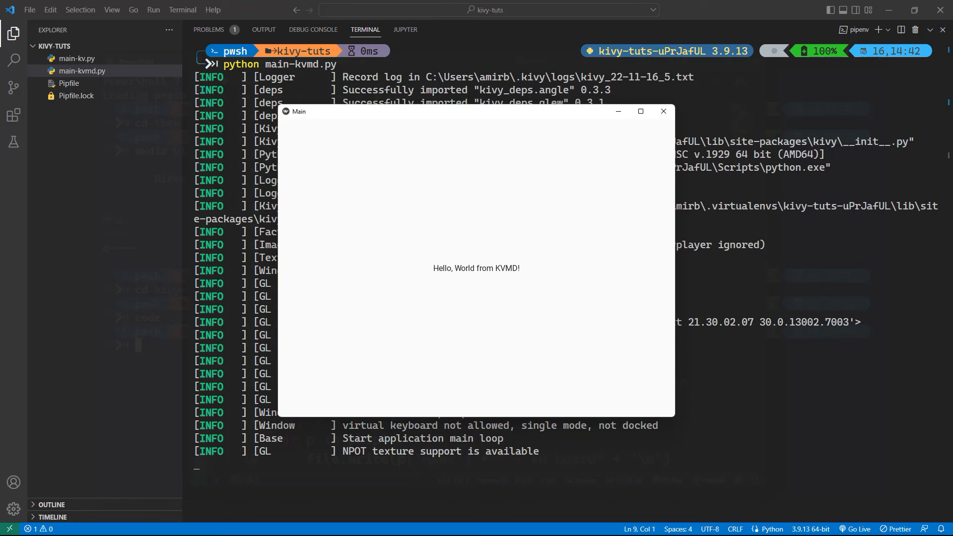
mouse_move(525, 274)
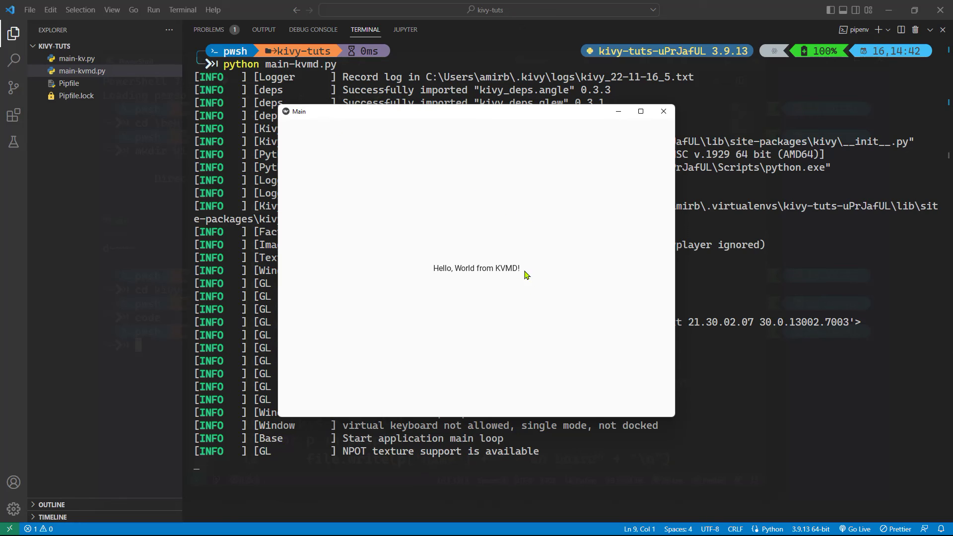
mouse_move(398, 322)
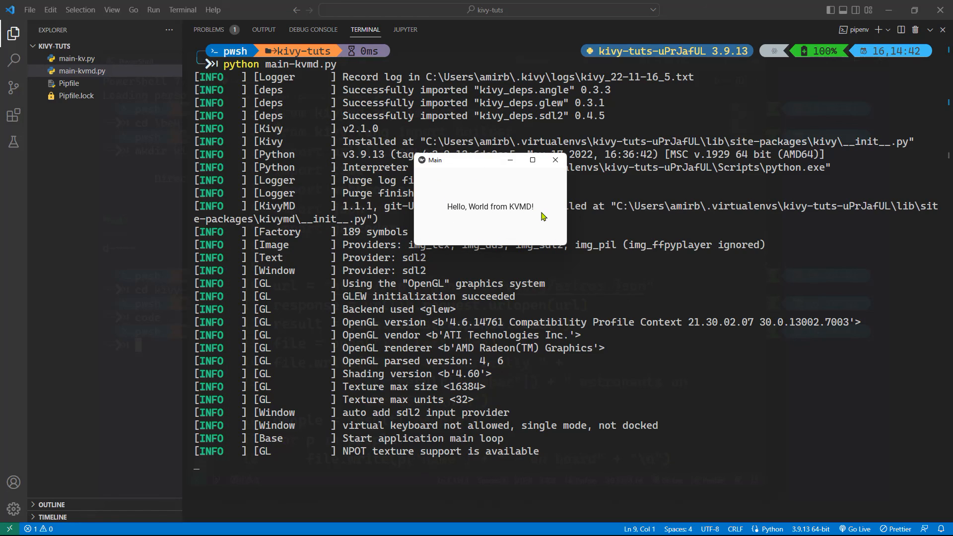
mouse_move(514, 220)
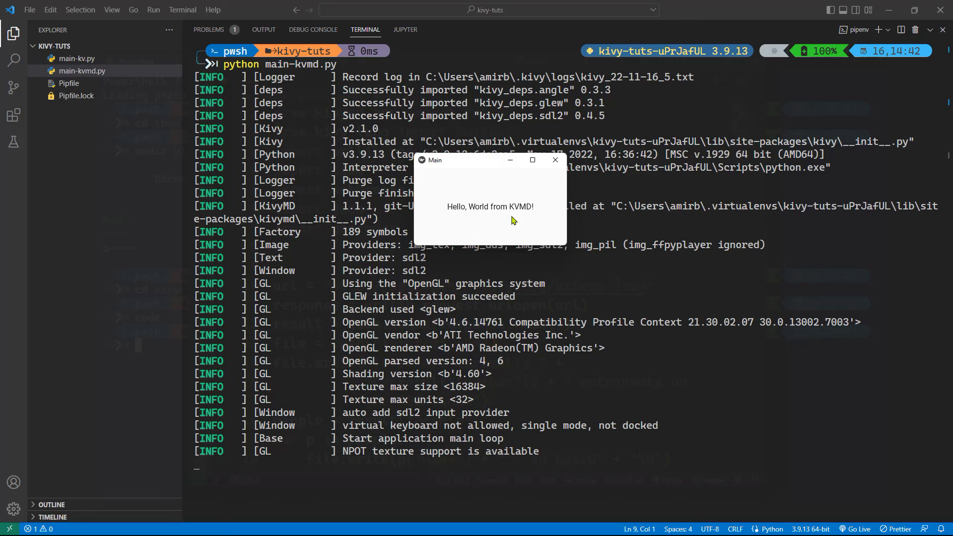